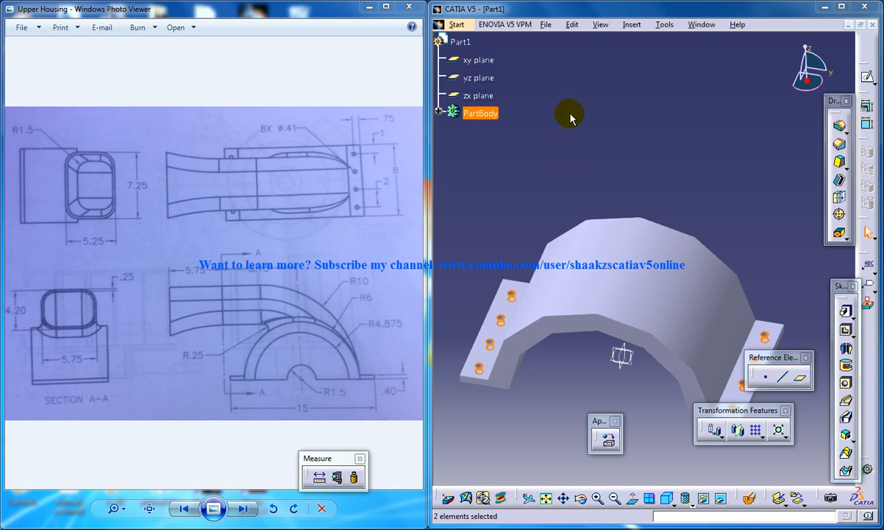
mouse_move(561, 261)
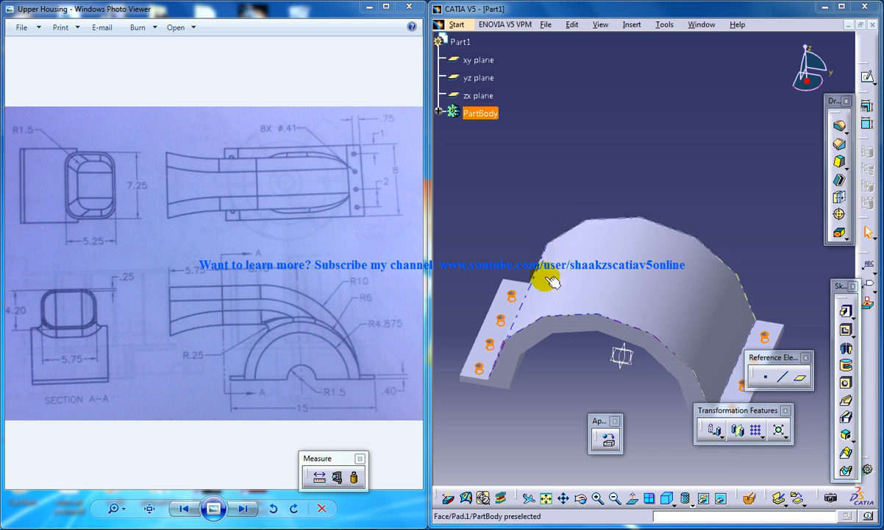
Step: Orbit the drilled, flanged housing solid to inspect it, then switch to Generative Shape Design
left_click(551, 281)
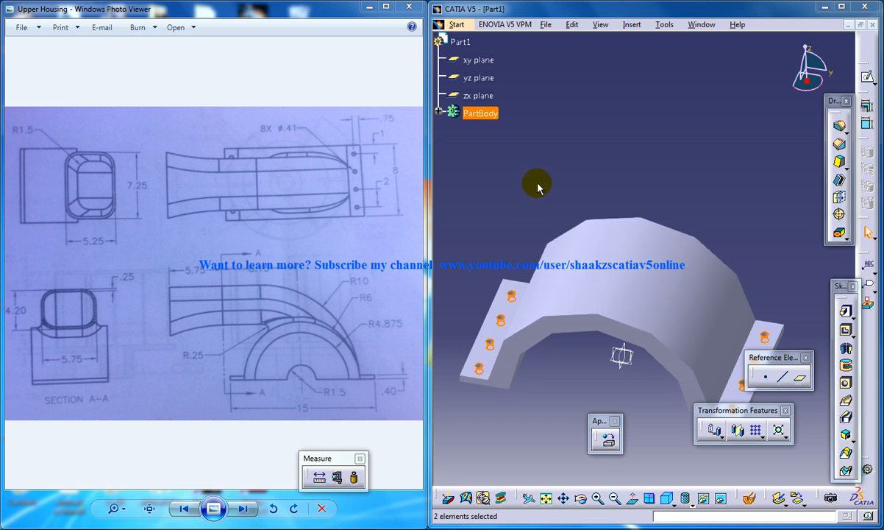
mouse_move(556, 195)
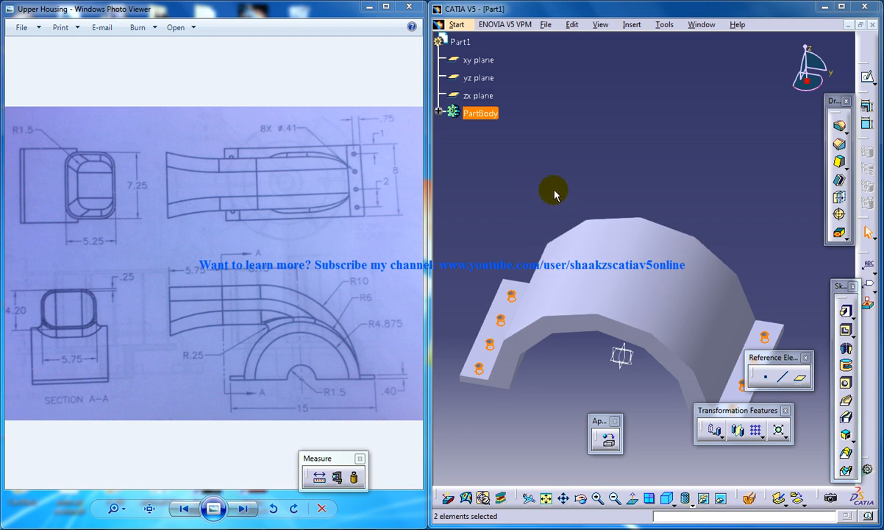
mouse_move(565, 224)
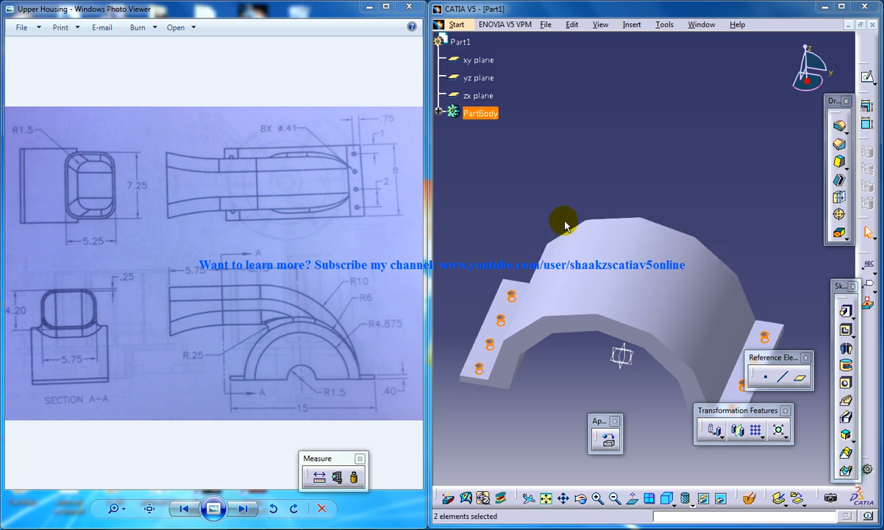
mouse_move(536, 254)
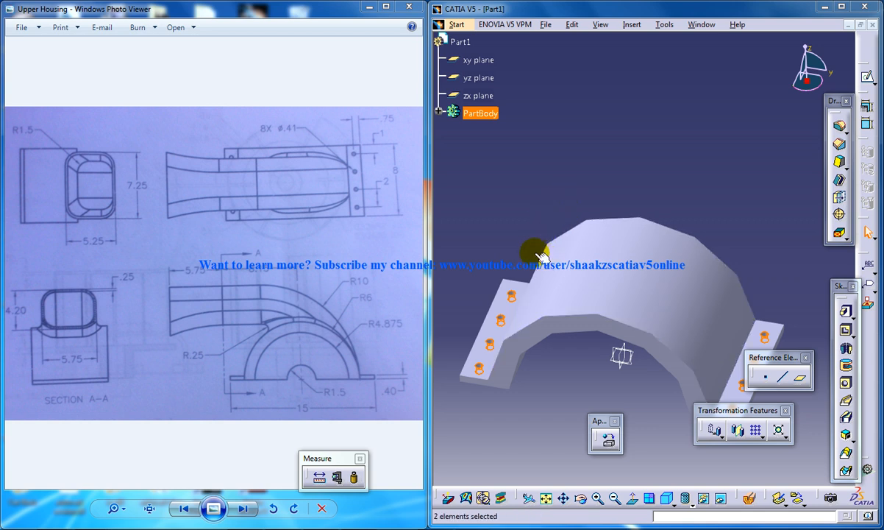
mouse_move(557, 224)
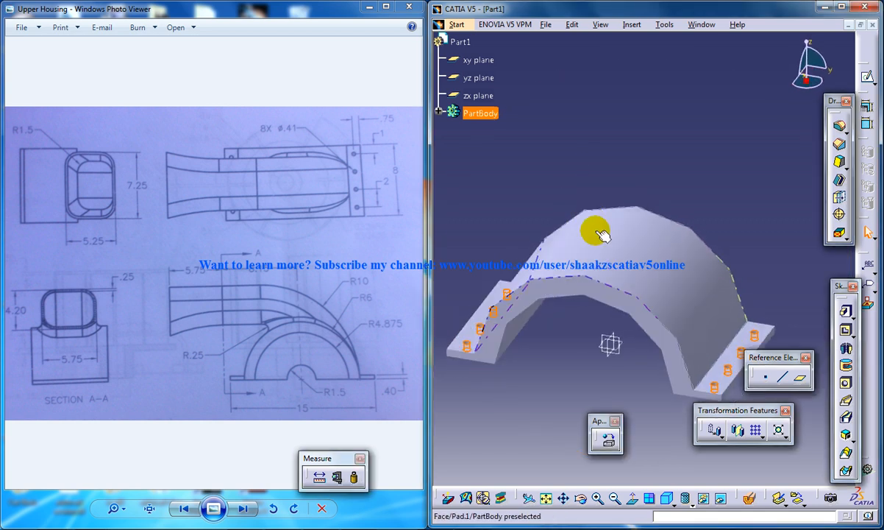
left_click_drag(602, 234, 566, 300)
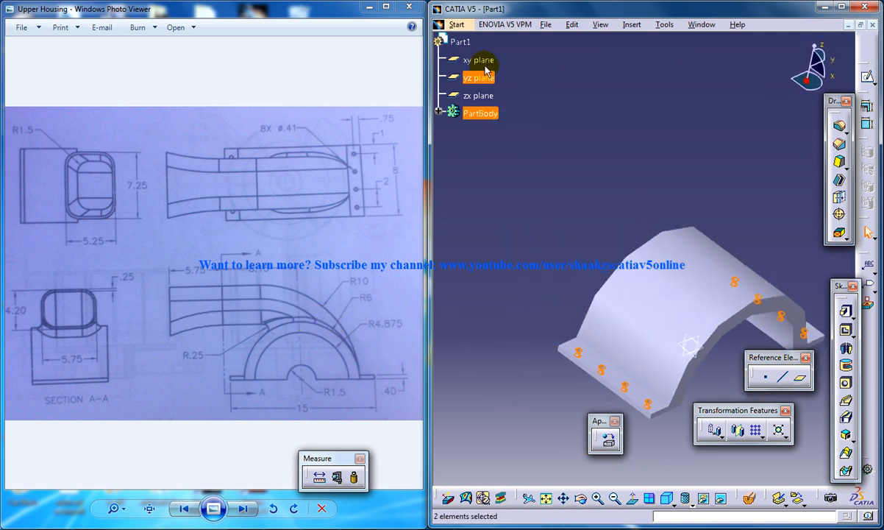
left_click(456, 24)
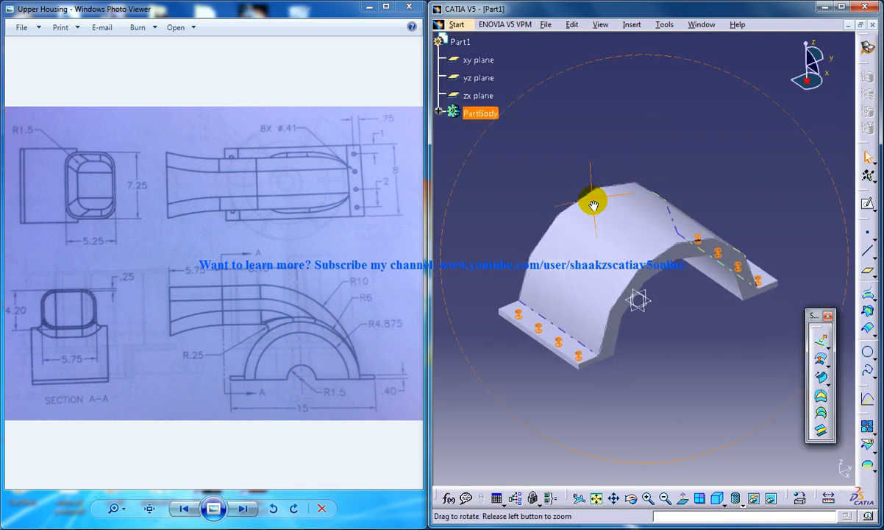
Step: In isometric view, add a plane 8.15 mm off the zx plane, reversed toward the housing
left_click(717, 498)
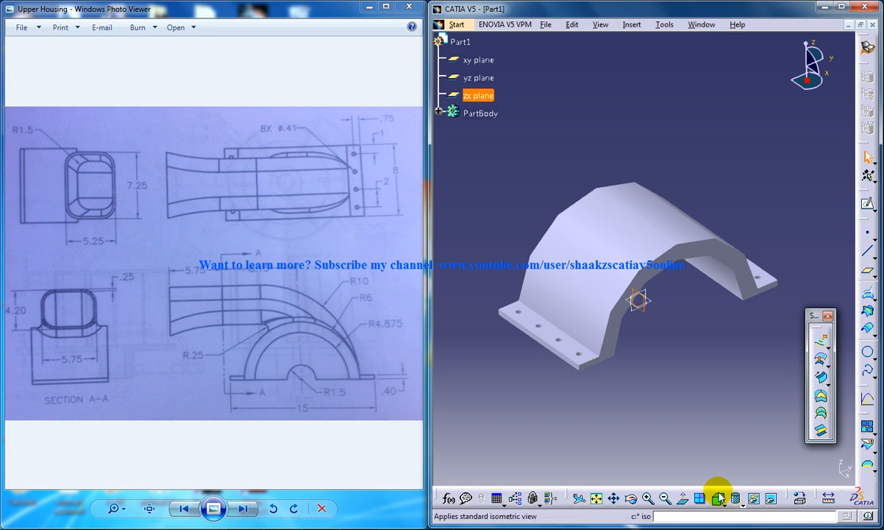
left_click(718, 498)
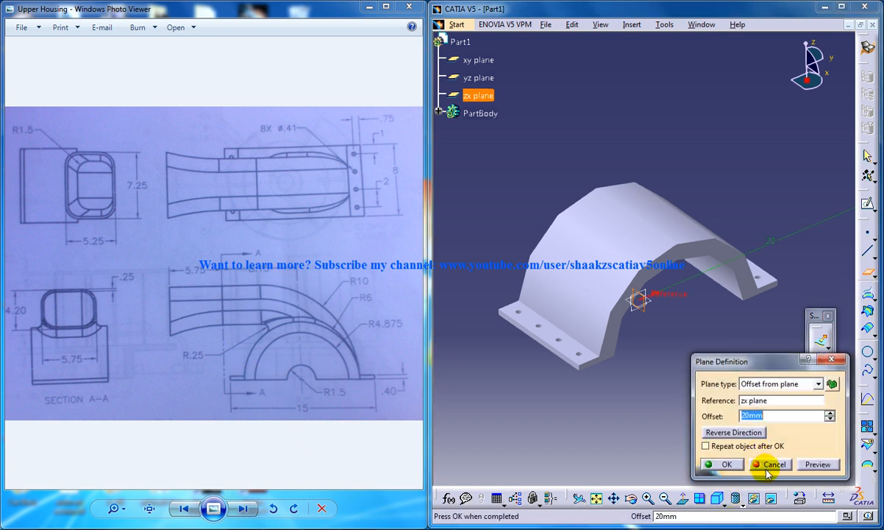
left_click(772, 464)
type("8.15")
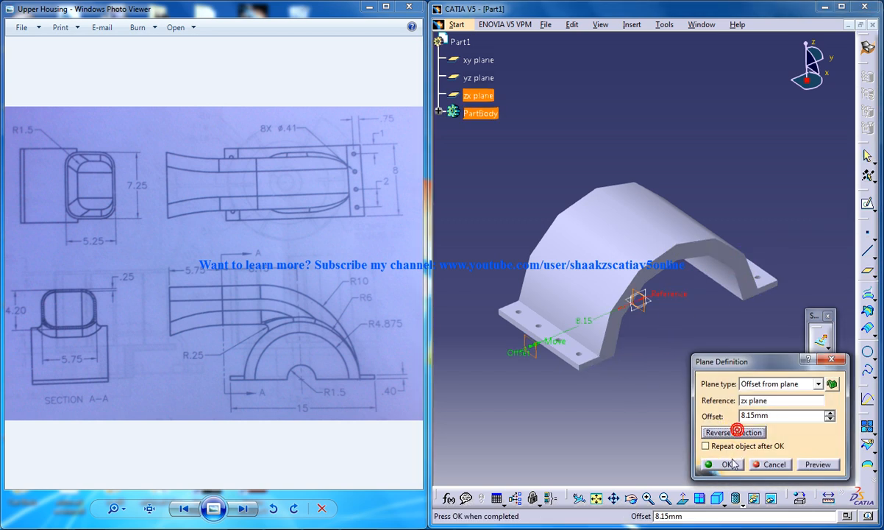
left_click(726, 463)
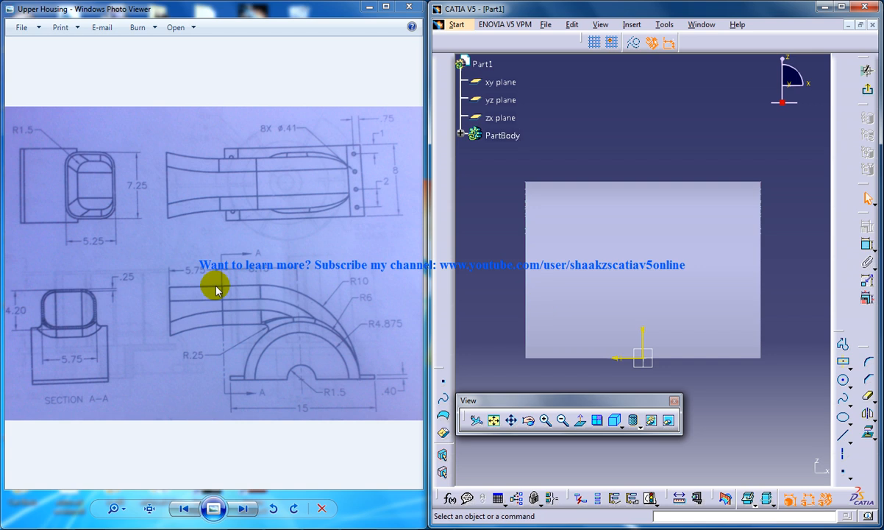
mouse_move(80, 316)
type("5.75")
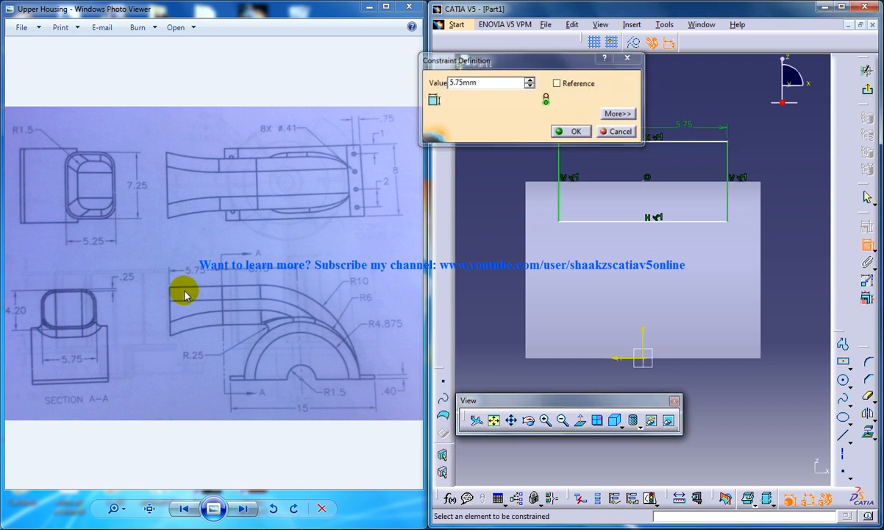
Step: Dimension the inlet rectangle to 5.75 wide and 4.2 tall
left_click(571, 131)
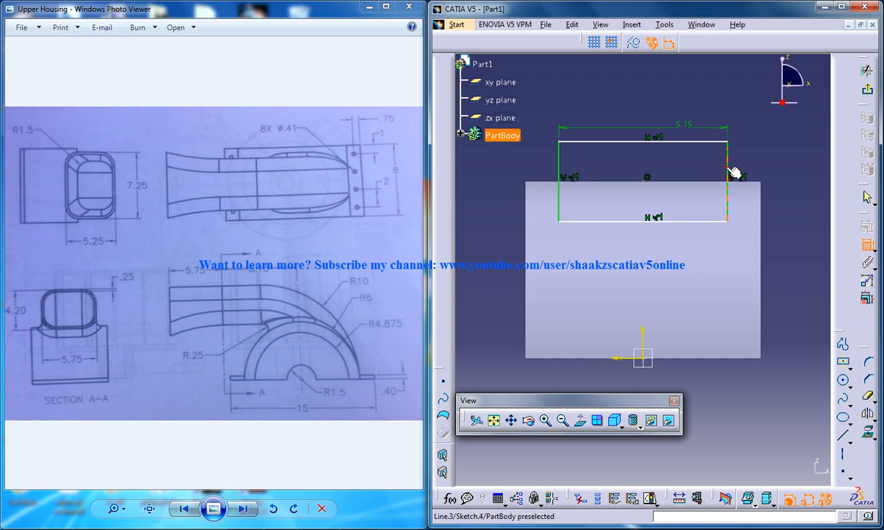
double_click(738, 177)
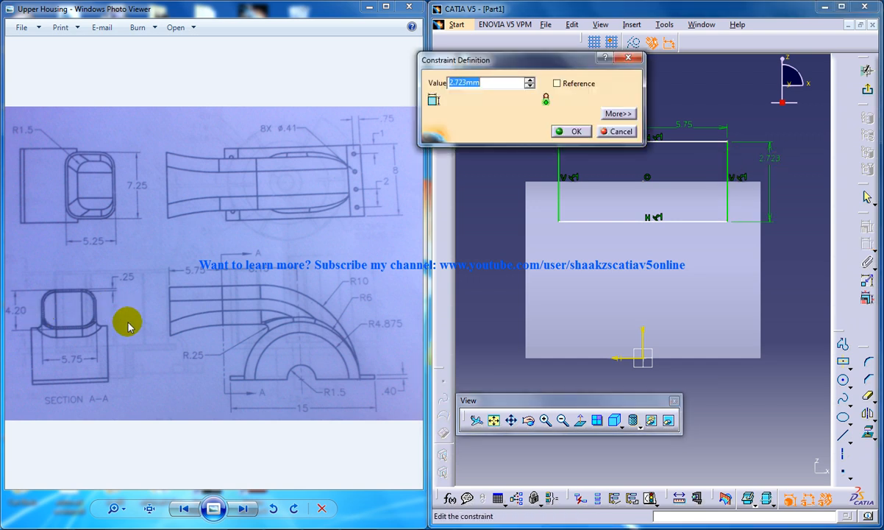
left_click(576, 131)
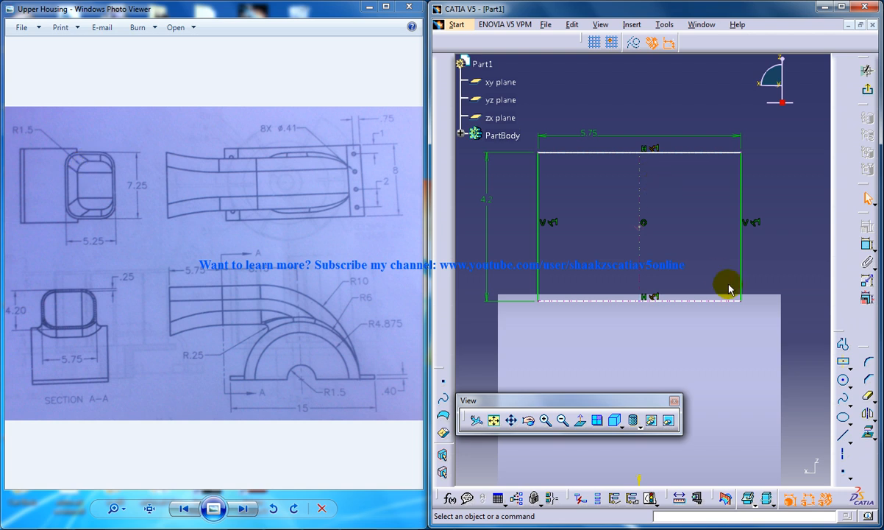
mouse_move(870, 365)
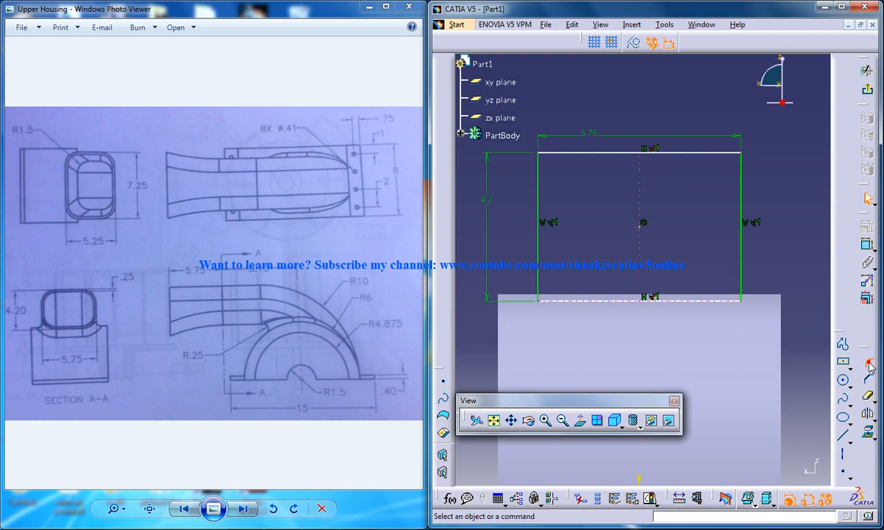
Step: Fillet all four rectangle corners at radius 1.5, accepting the trim prompts
left_click(545, 170)
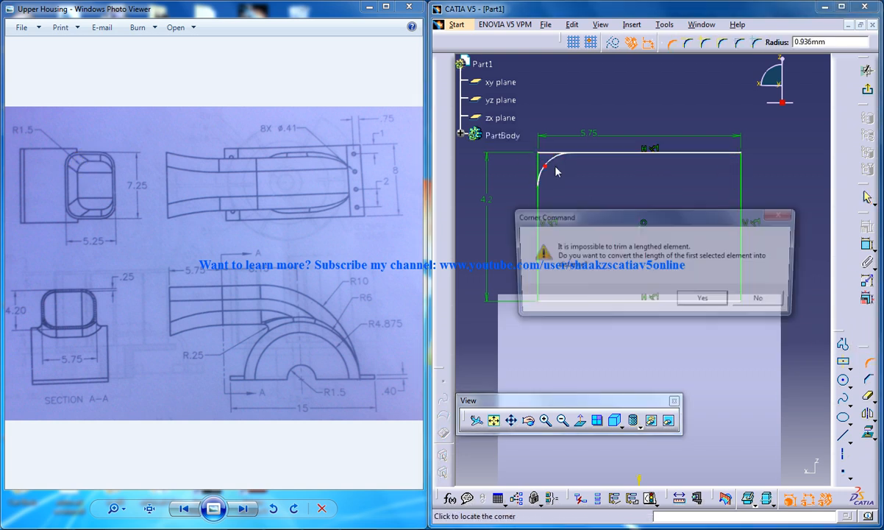
left_click(701, 297)
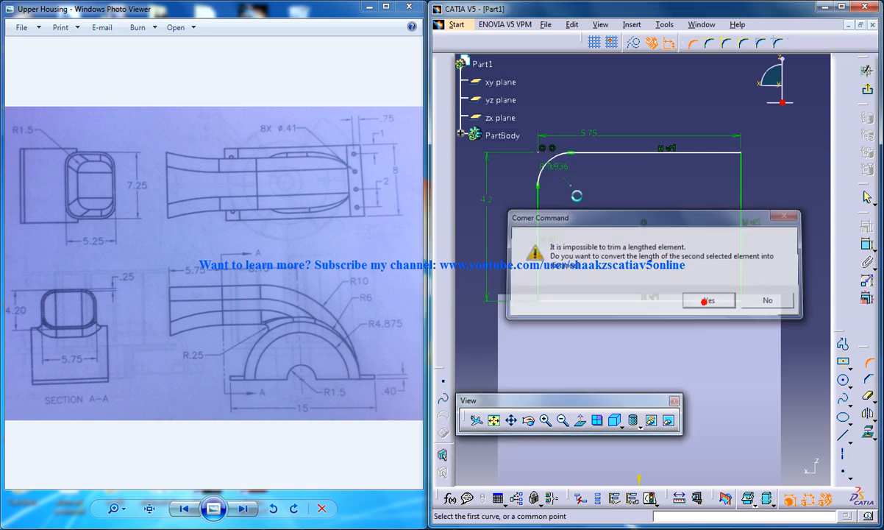
left_click(708, 300)
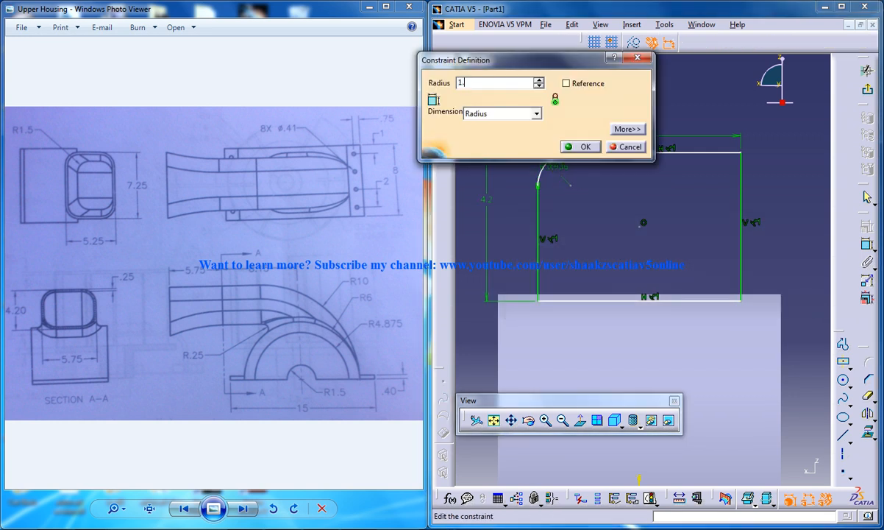
left_click(580, 147)
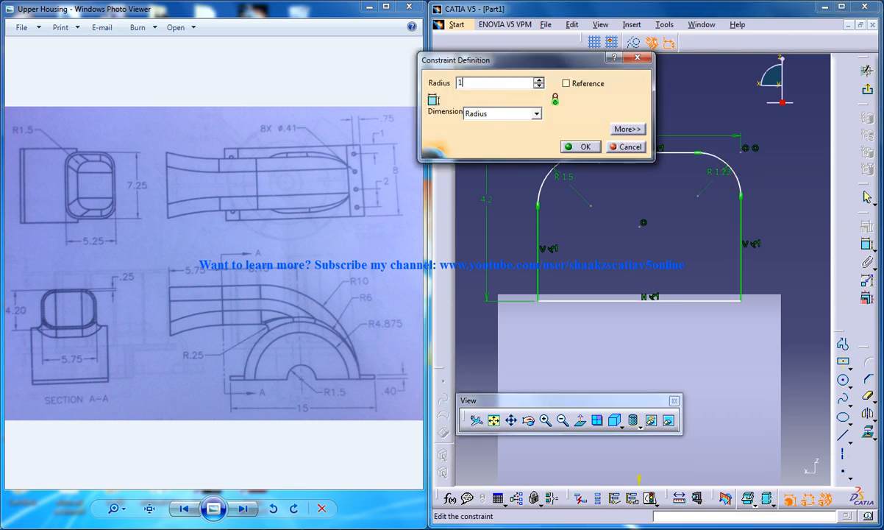
left_click(581, 147)
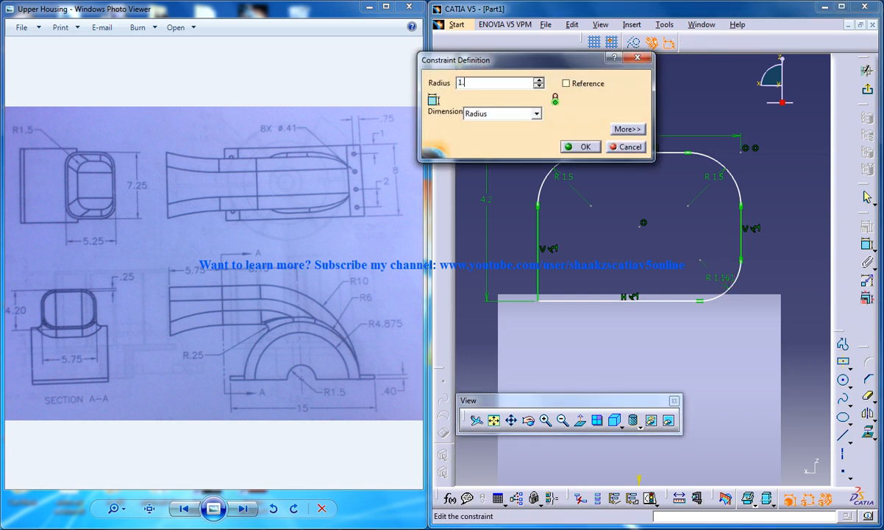
left_click(580, 146)
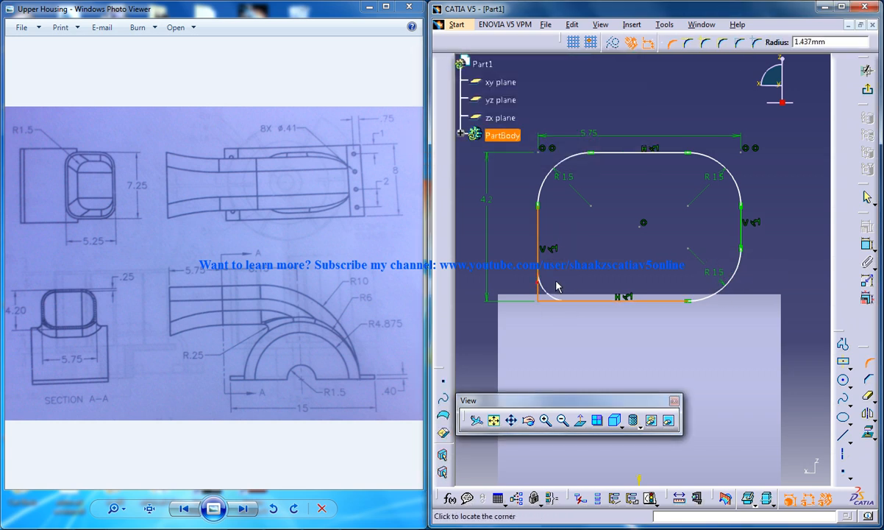
double_click(559, 276)
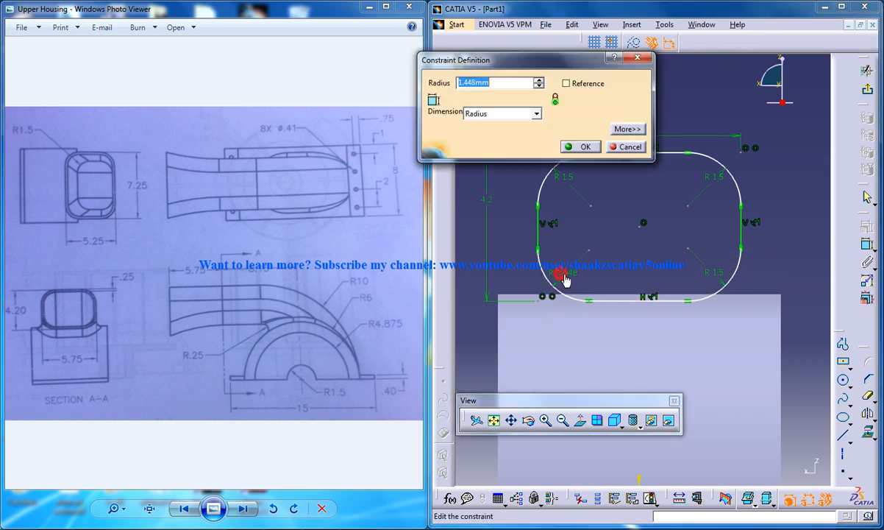
left_click(581, 146)
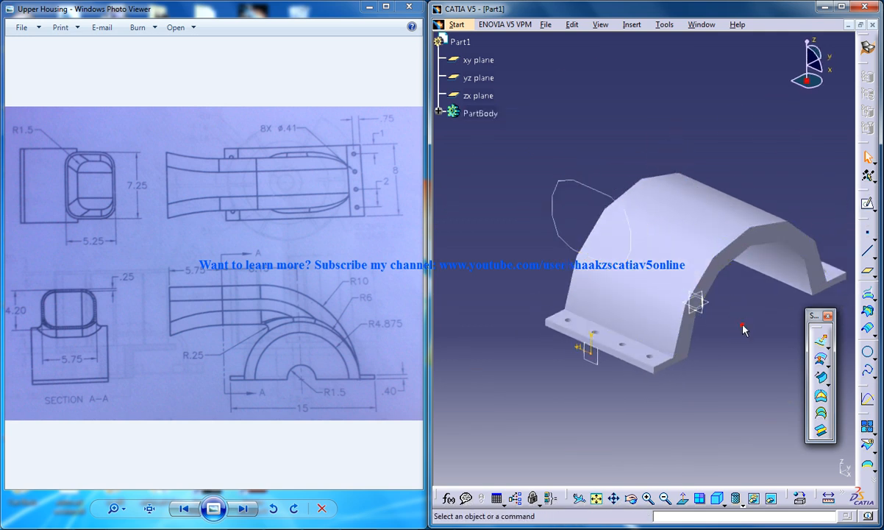
mouse_move(706, 315)
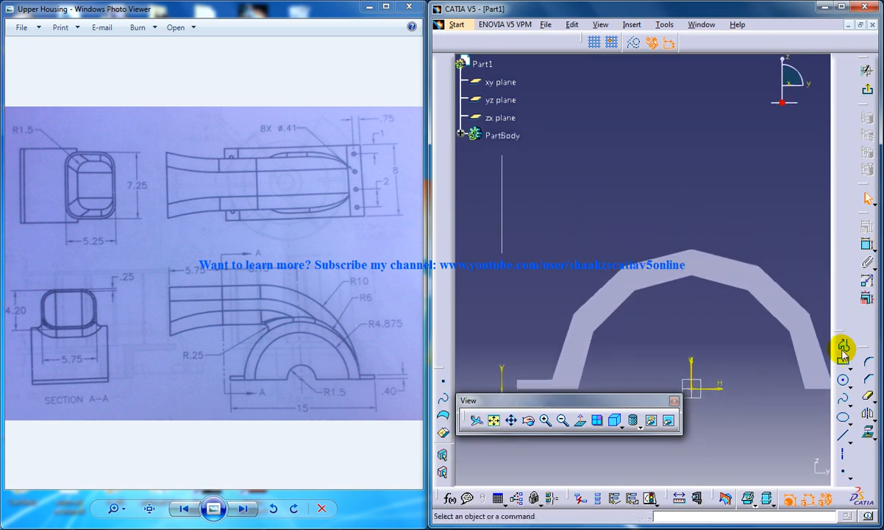
Step: Draw the radius-10 arc around the arch plus a straight lead line as the guide path
left_click(843, 382)
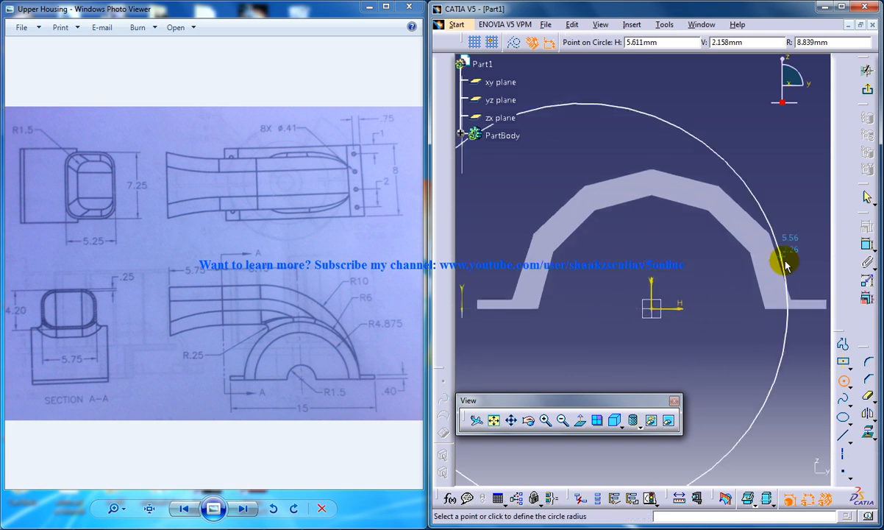
left_click(787, 259)
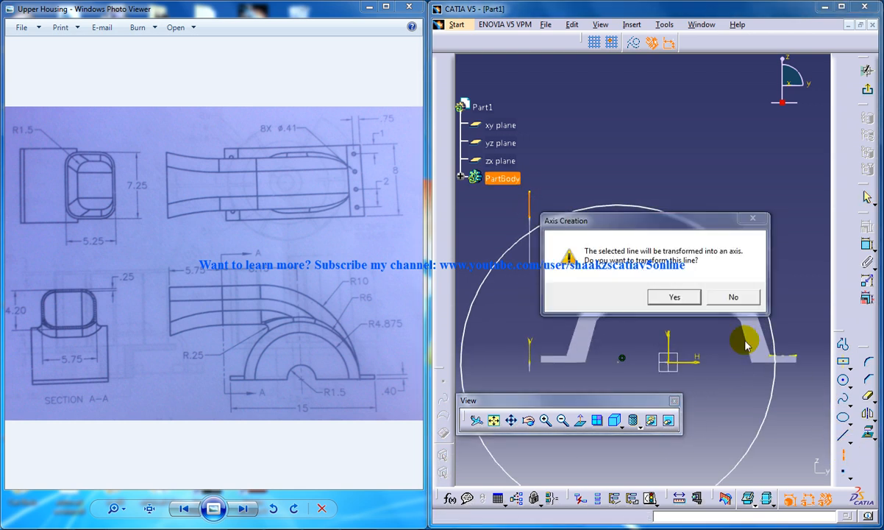
left_click(674, 296)
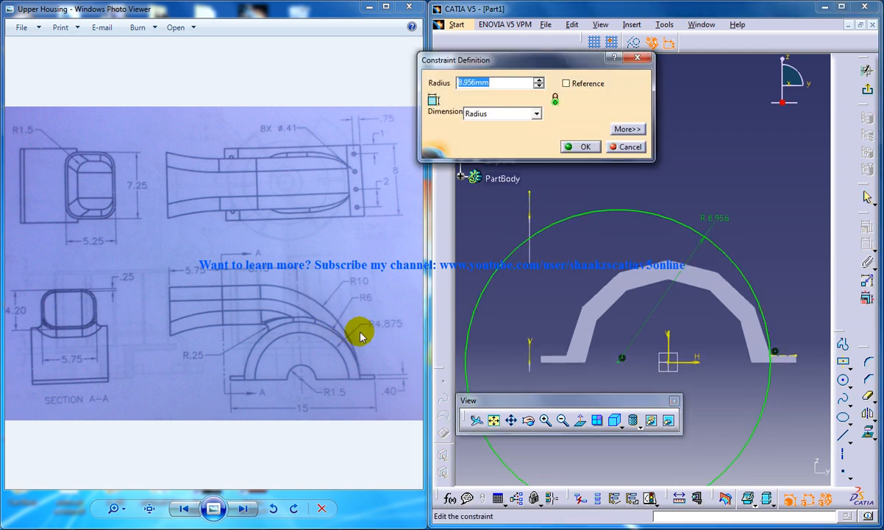
left_click(580, 146)
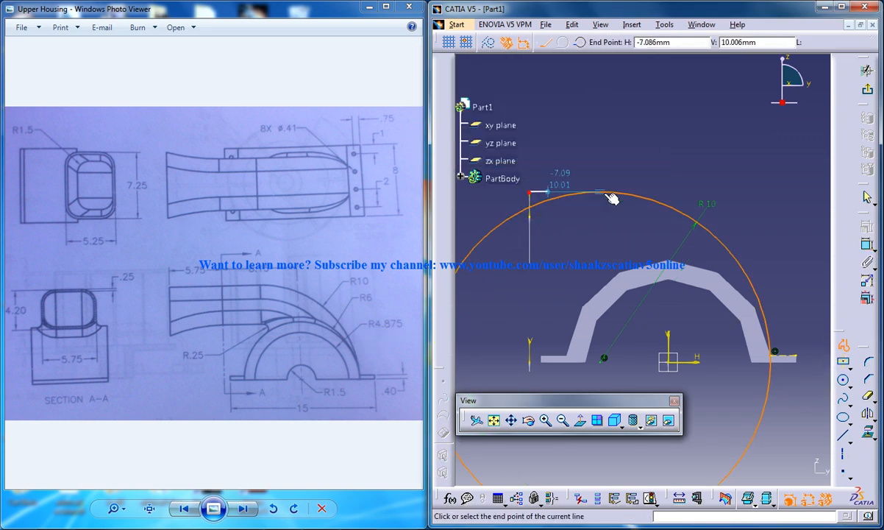
left_click(853, 382)
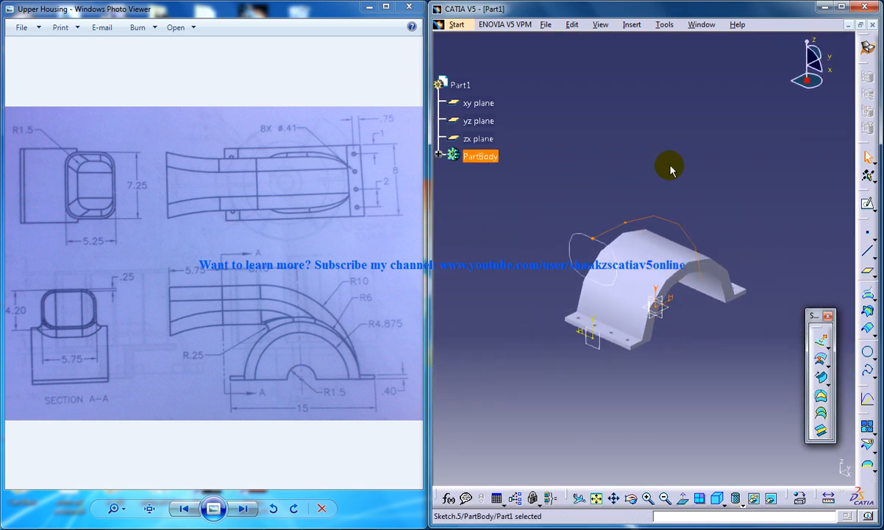
Step: Sweep Sketch.4 along the arched guide sketch, then orbit to inspect the duct
left_click(632, 24)
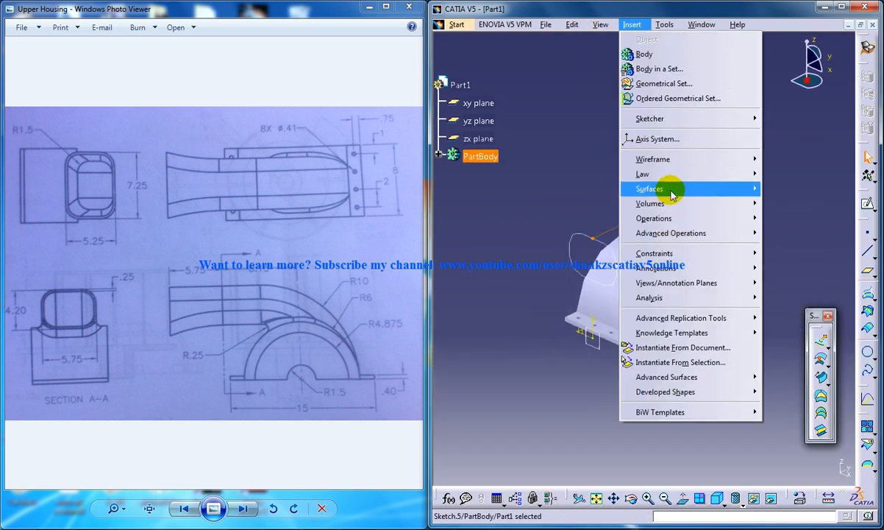
left_click(650, 188)
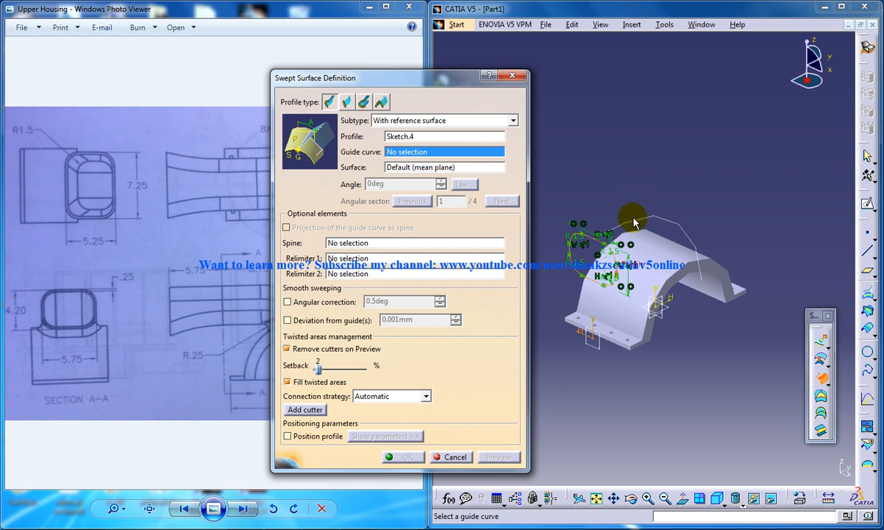
left_click(450, 457)
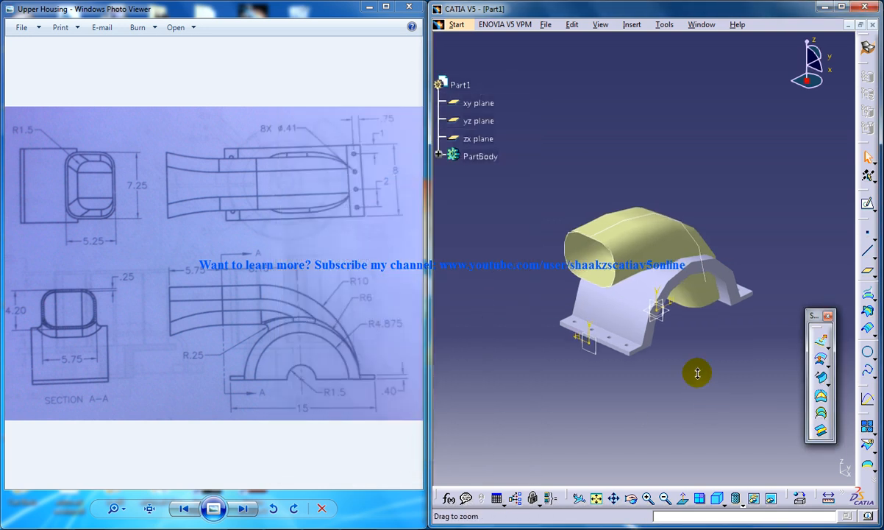
left_click_drag(698, 373, 666, 280)
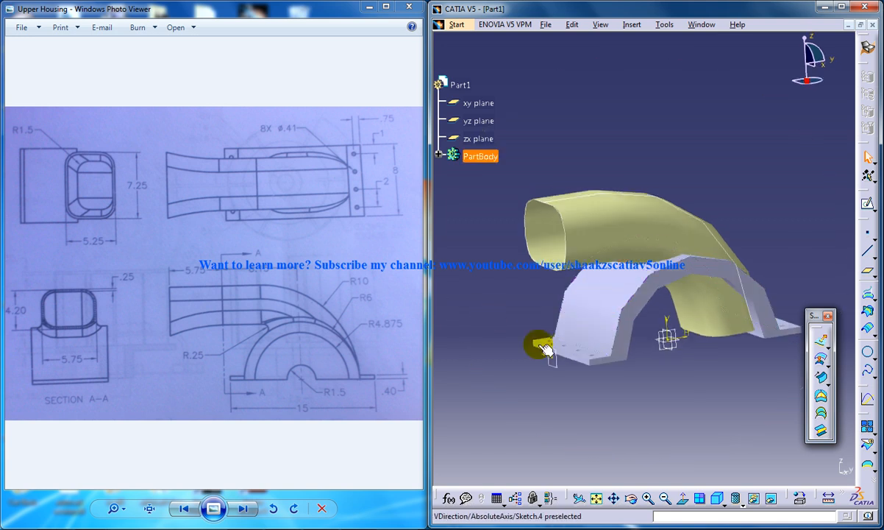
left_click_drag(545, 346, 680, 366)
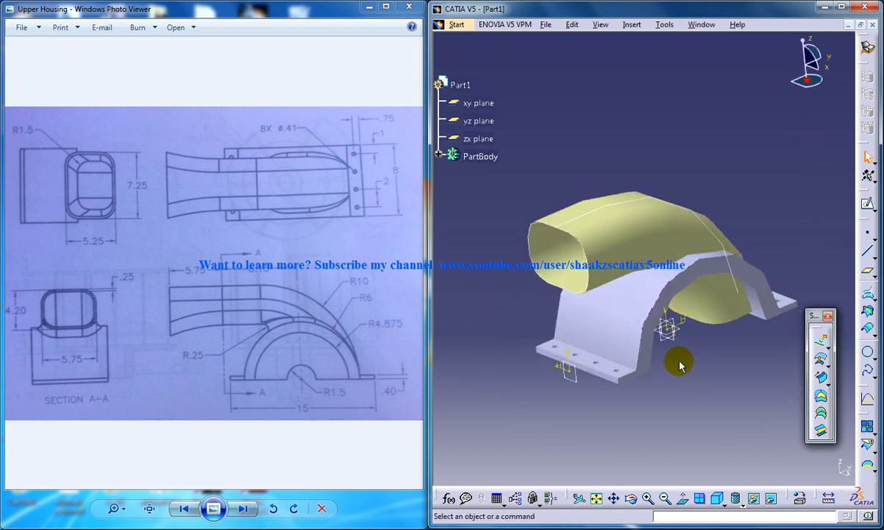
left_click_drag(681, 365, 697, 347)
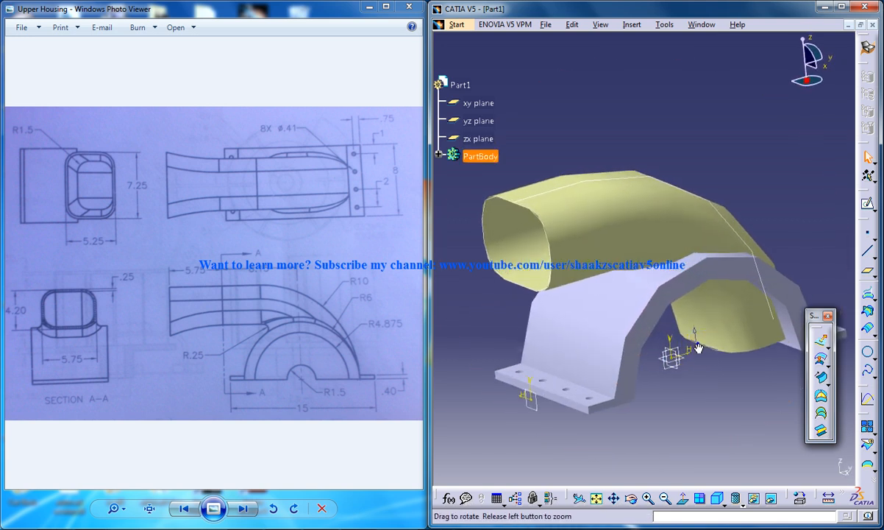
left_click_drag(699, 347, 647, 294)
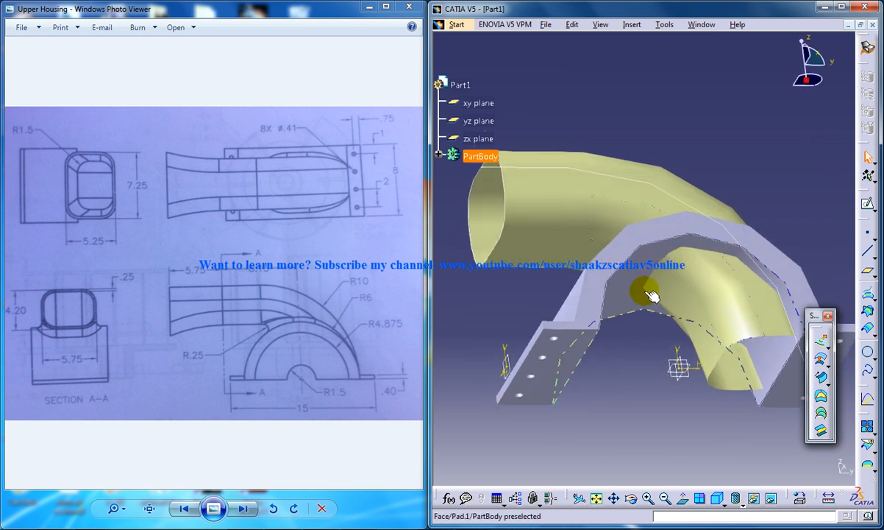
Step: Split Extract.1 by Sweep.1 keeping the other side, then split Sweep.1 by the housing face
left_click(631, 25)
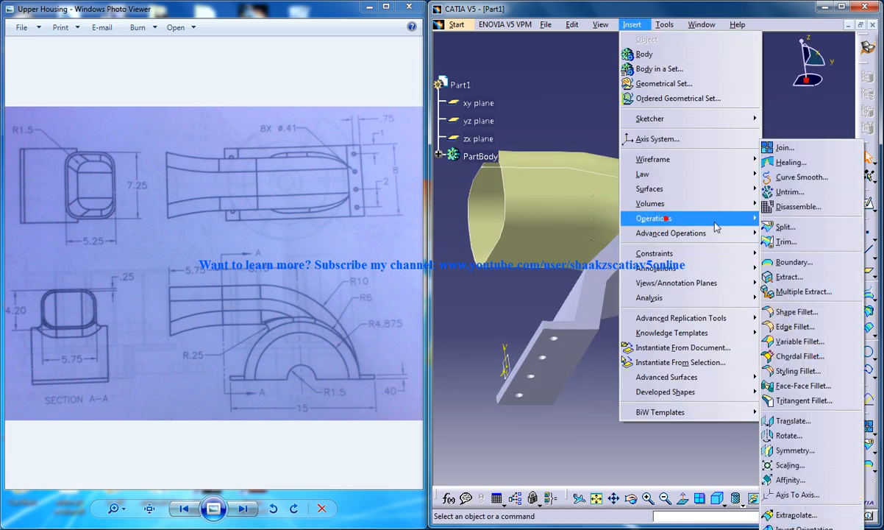
left_click(789, 276)
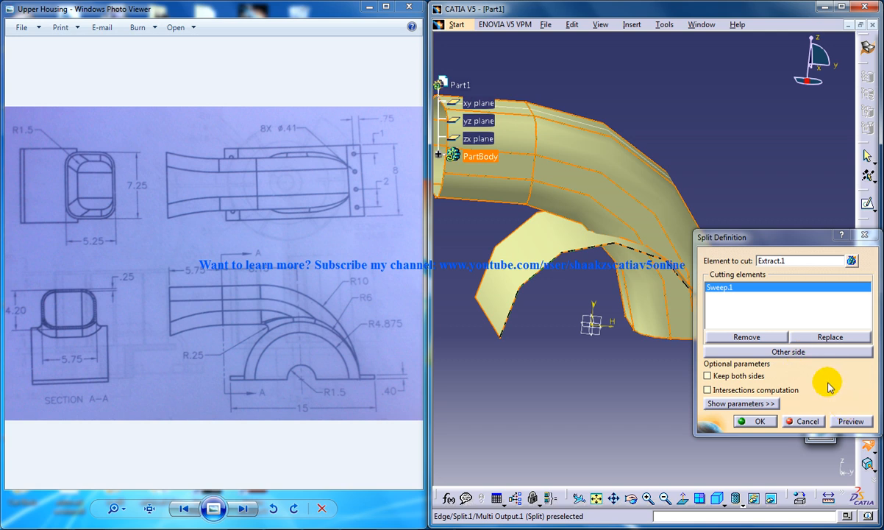
left_click(851, 421)
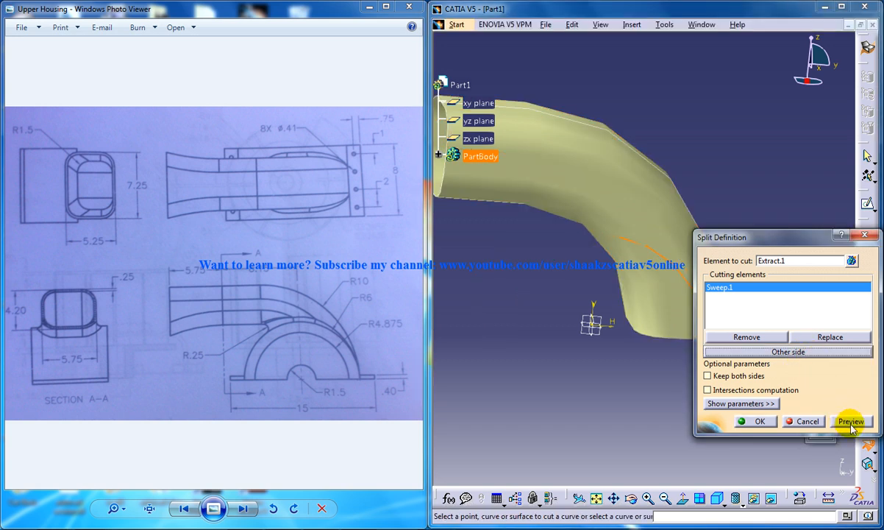
left_click(851, 421)
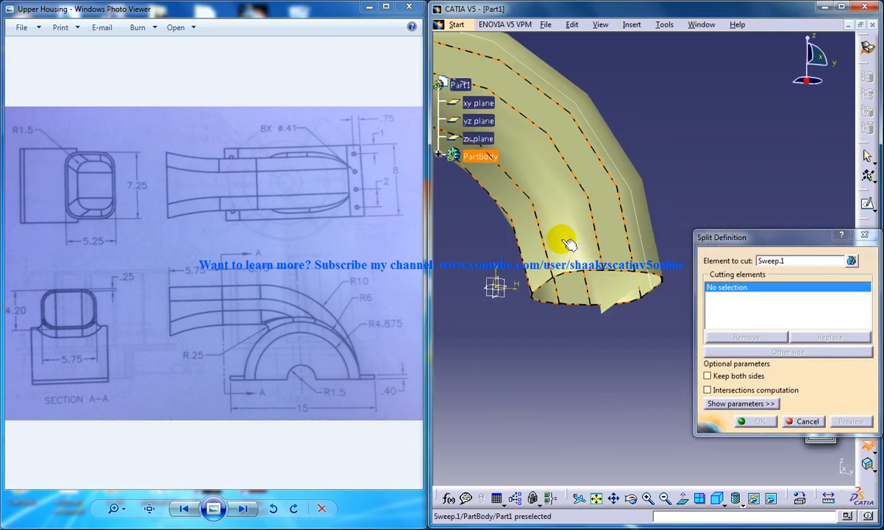
left_click(566, 243)
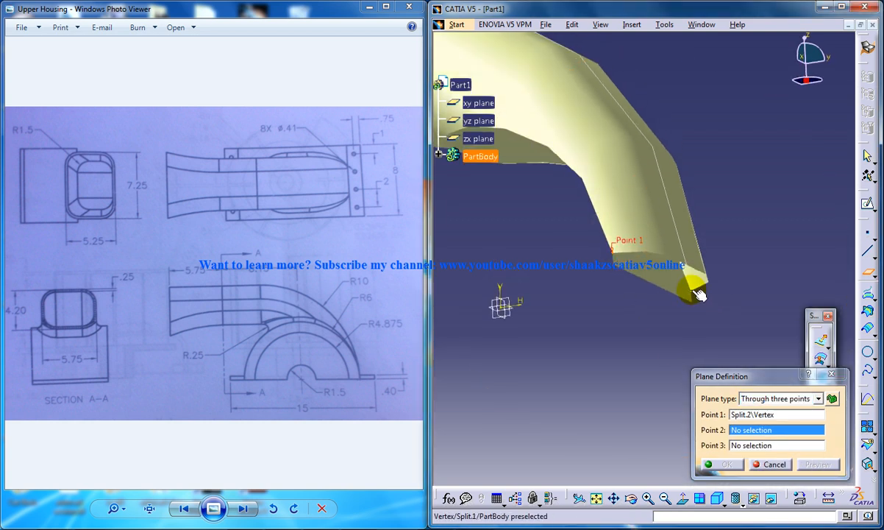
Step: Pick the remaining duct-end corner and confirm the three-point plane
left_click(692, 290)
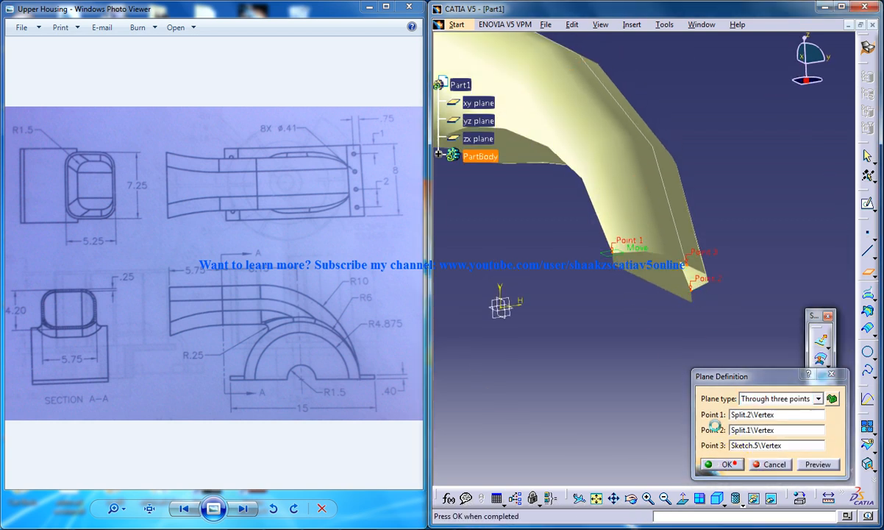
left_click(728, 463)
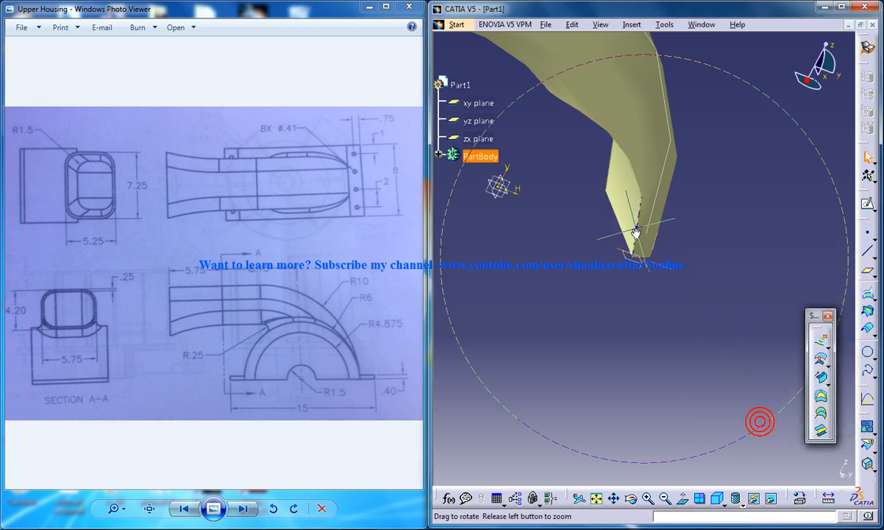
left_click_drag(636, 232, 680, 257)
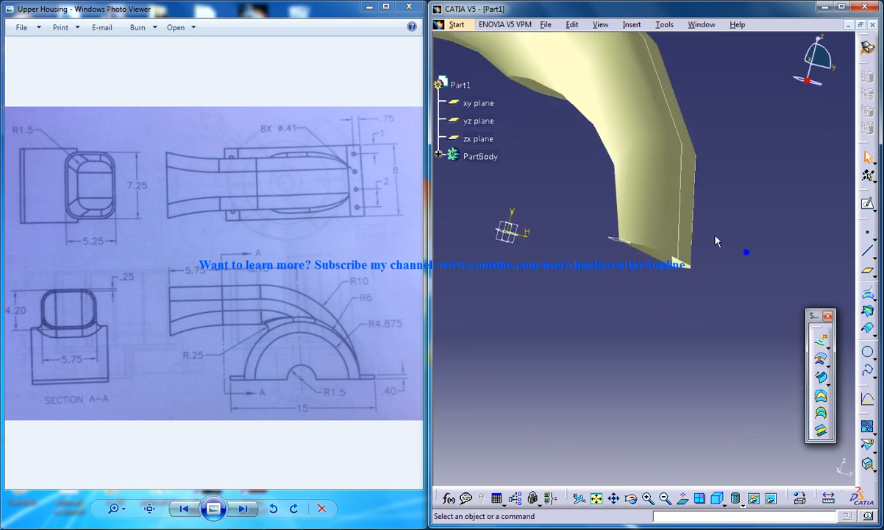
Step: Cap the duct end with a Fill bounded by its edge loop, then return to Part Design
left_click(631, 24)
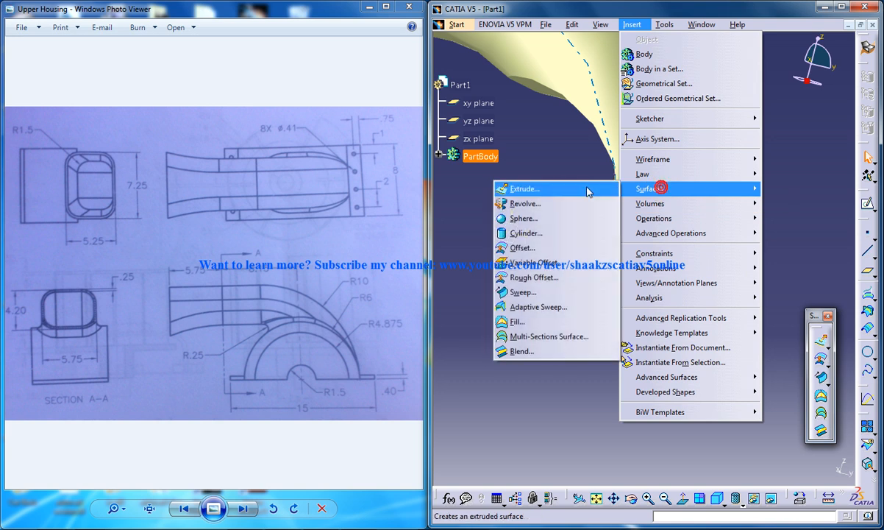
left_click(517, 321)
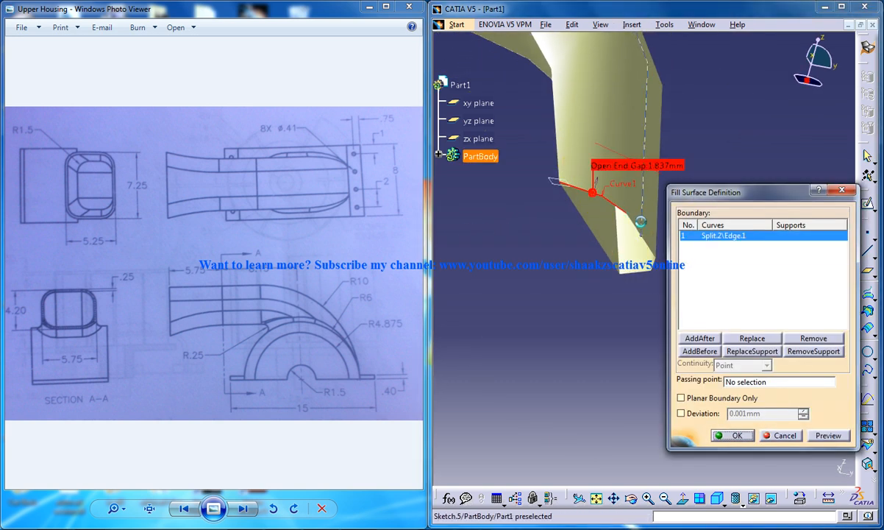
left_click(621, 231)
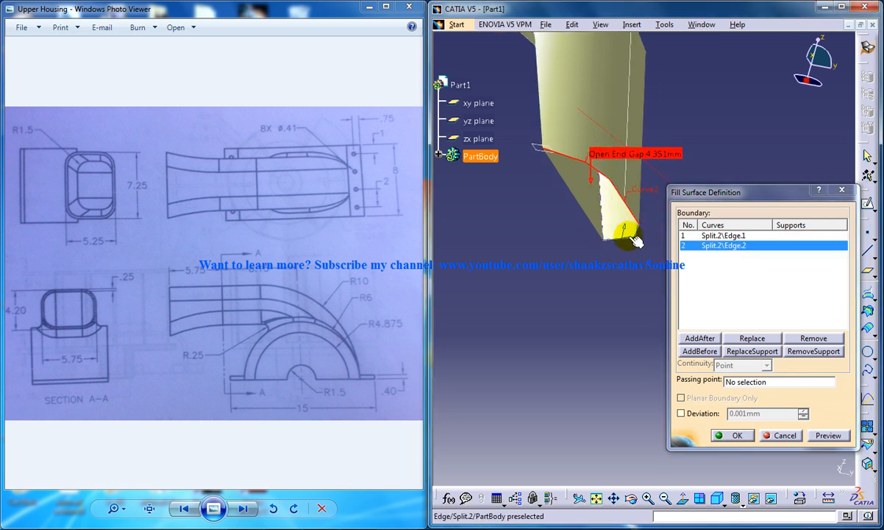
left_click(566, 206)
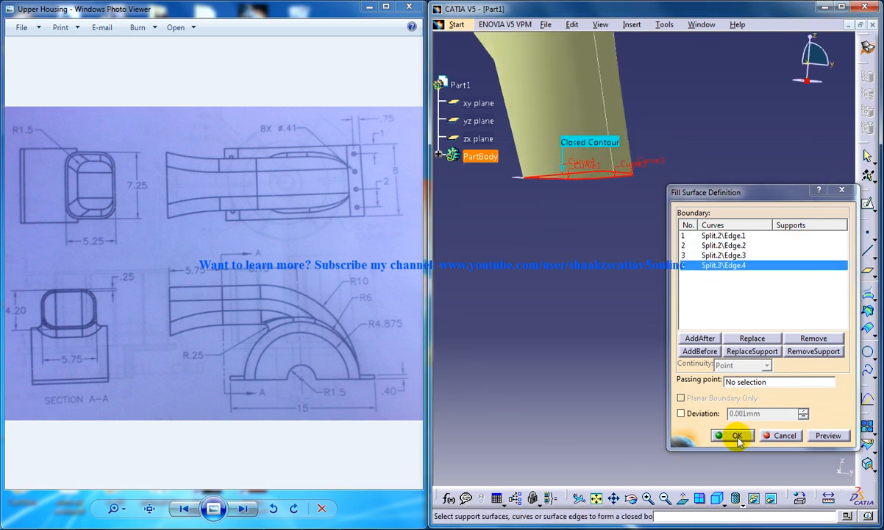
left_click(737, 435)
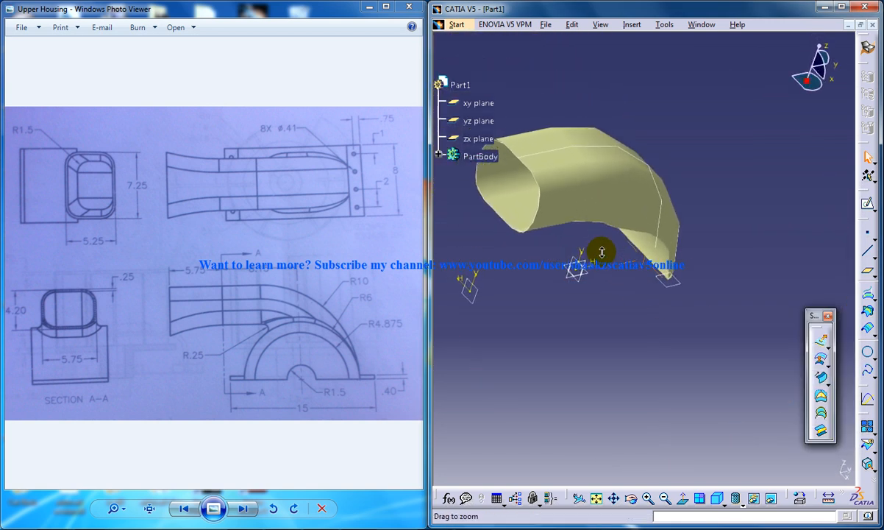
left_click_drag(601, 251, 629, 270)
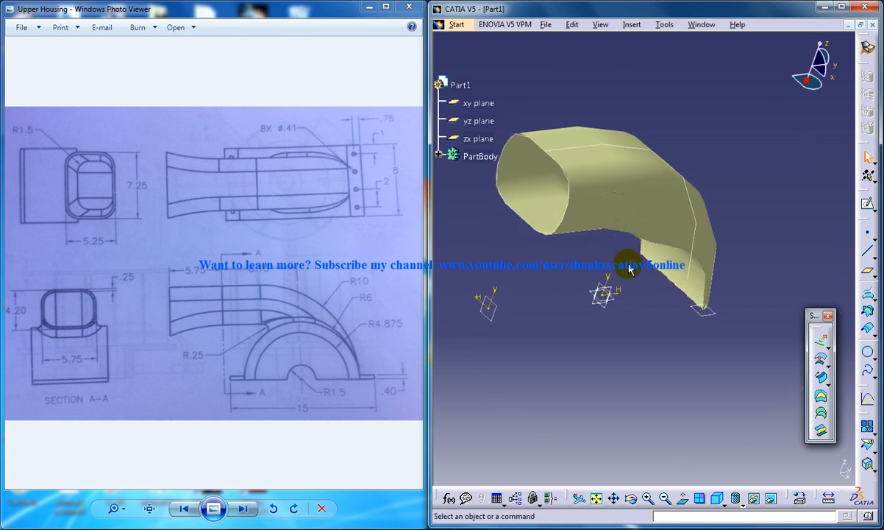
left_click_drag(629, 267, 635, 226)
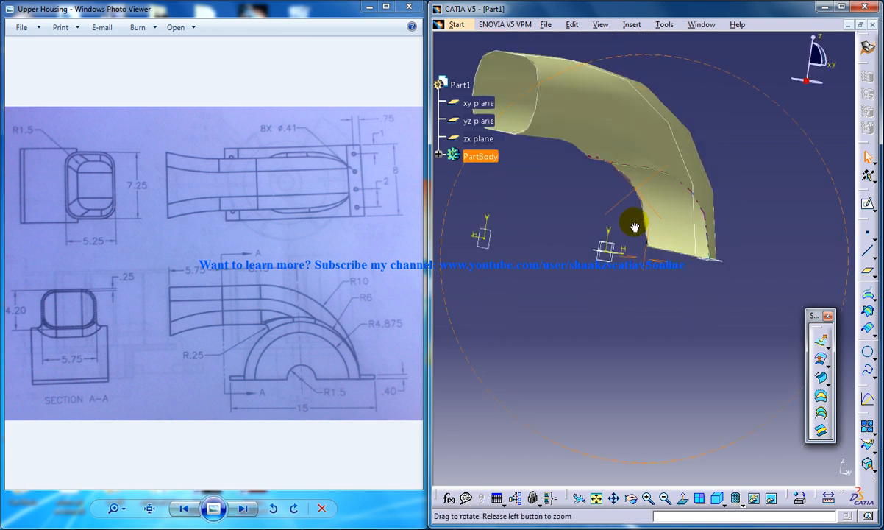
left_click(504, 25)
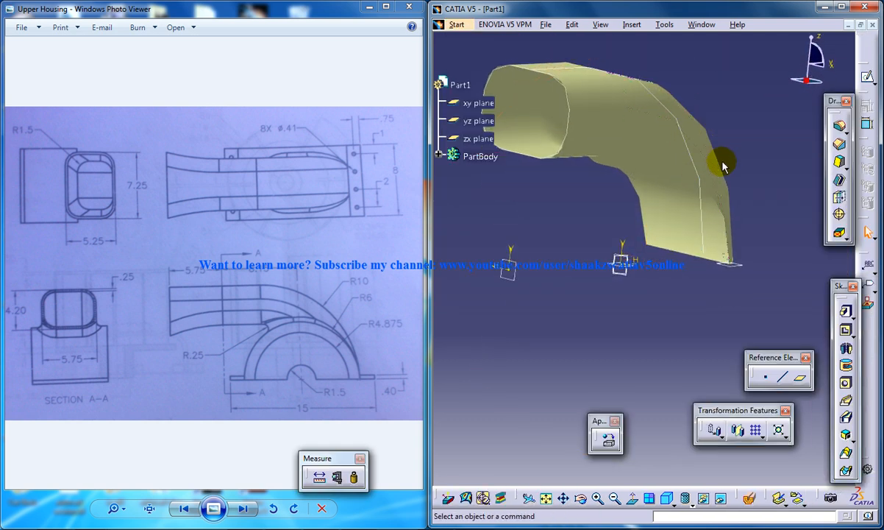
Step: Return to Generative Shape Design and give the new plane a 5.75 offset from Plane.1
left_click(456, 25)
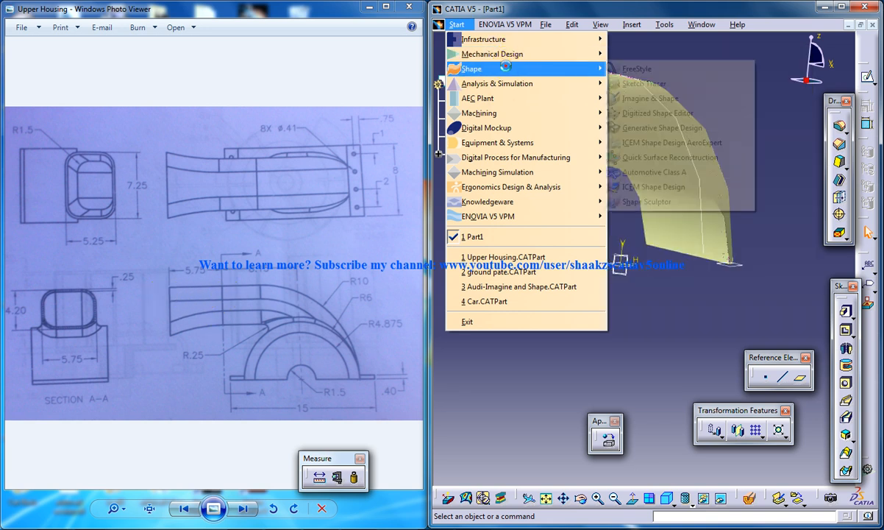
left_click(654, 272)
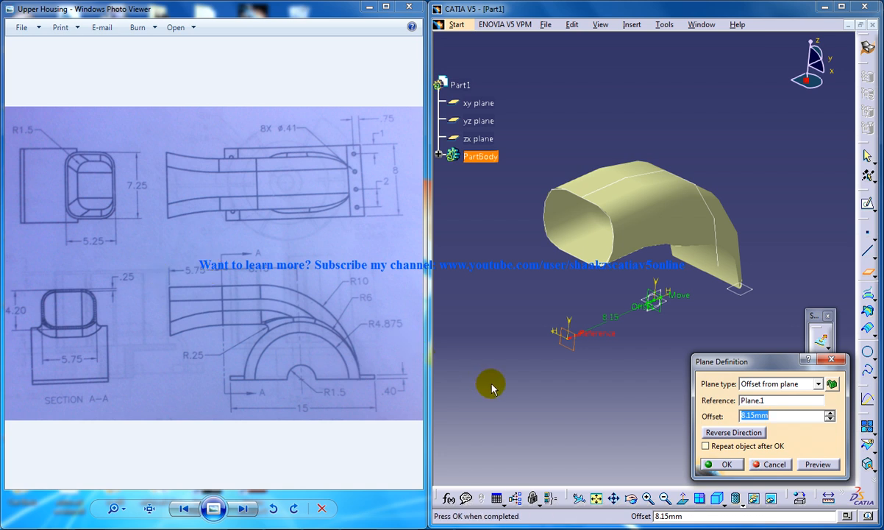
type("5.75")
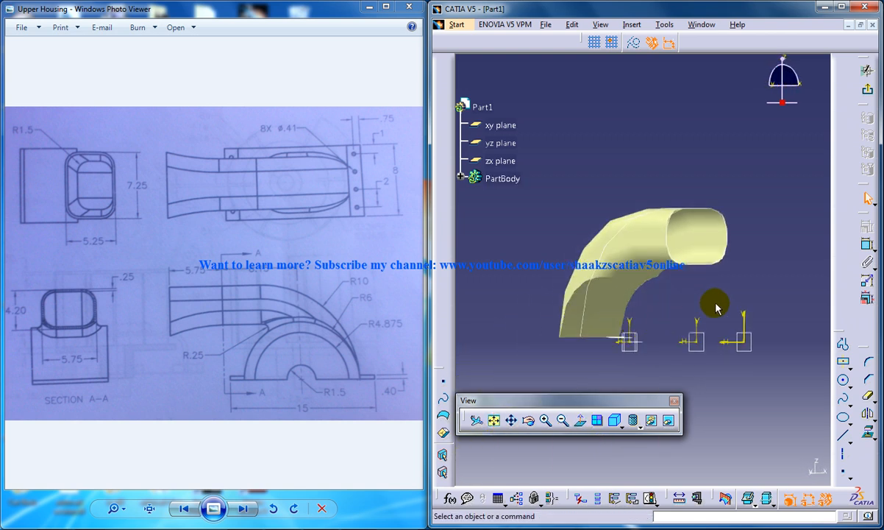
Step: Draw a centred rectangle over the duct end on the sketch plane, viewed face-on
left_click_drag(717, 308, 676, 384)
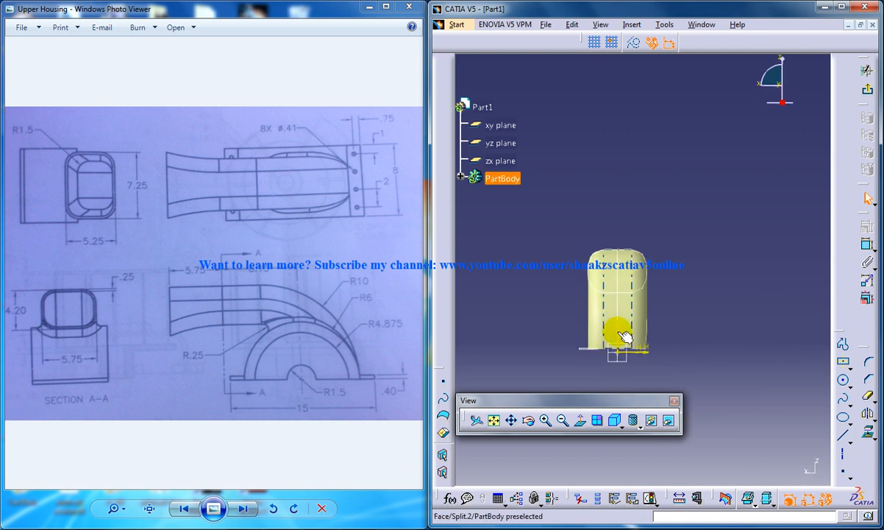
left_click(580, 420)
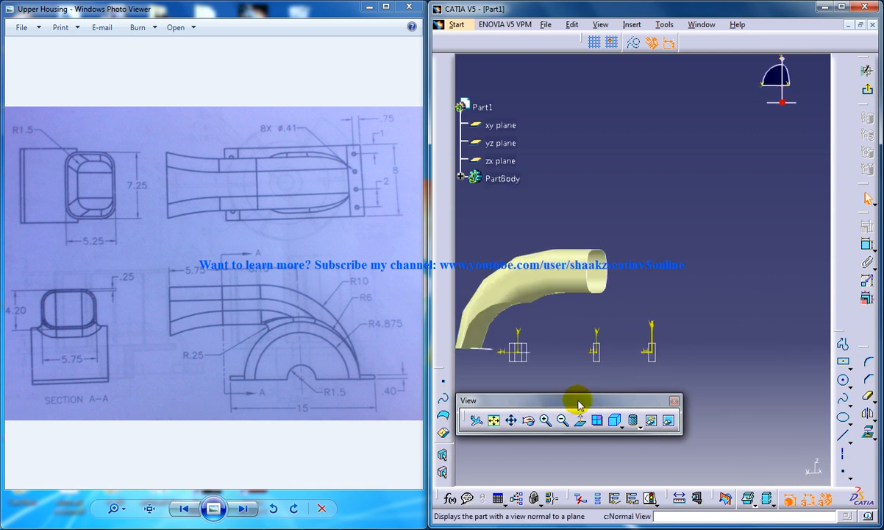
left_click(579, 420)
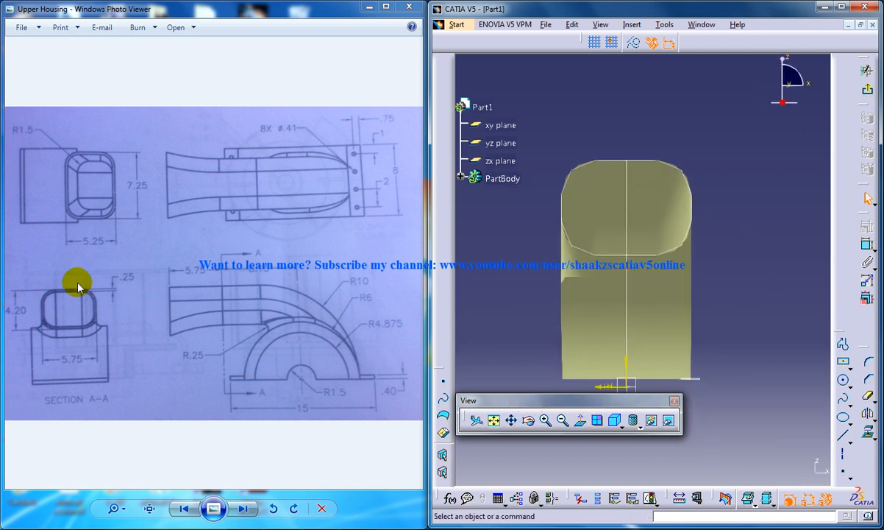
mouse_move(79, 166)
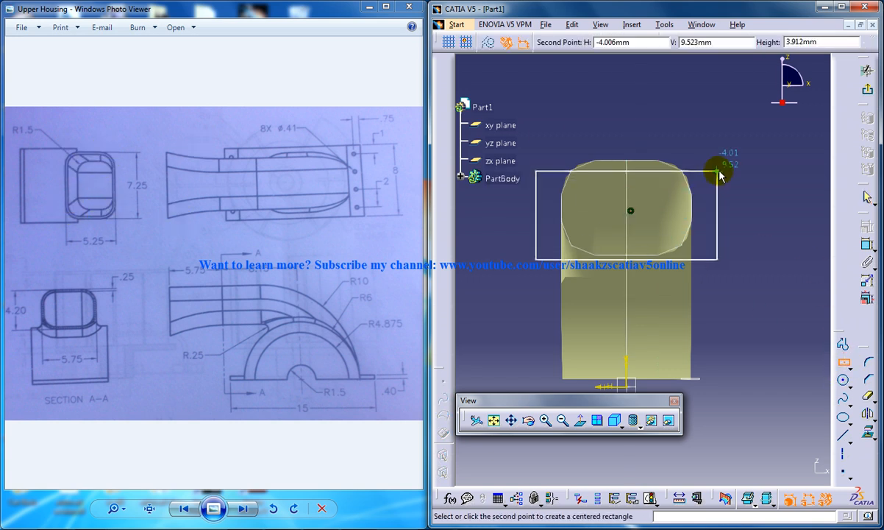
left_click(717, 174)
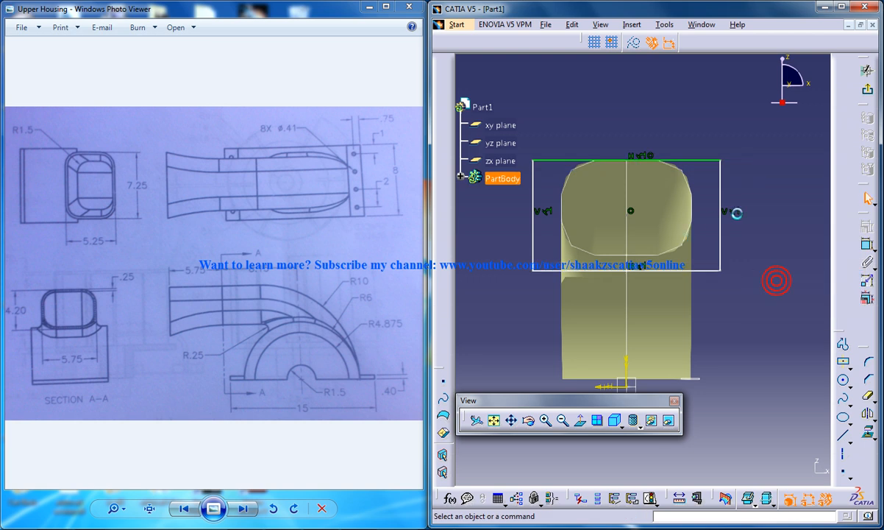
Step: Dimension the rectangle's sides to 7.25 and 5.25
left_click(731, 206)
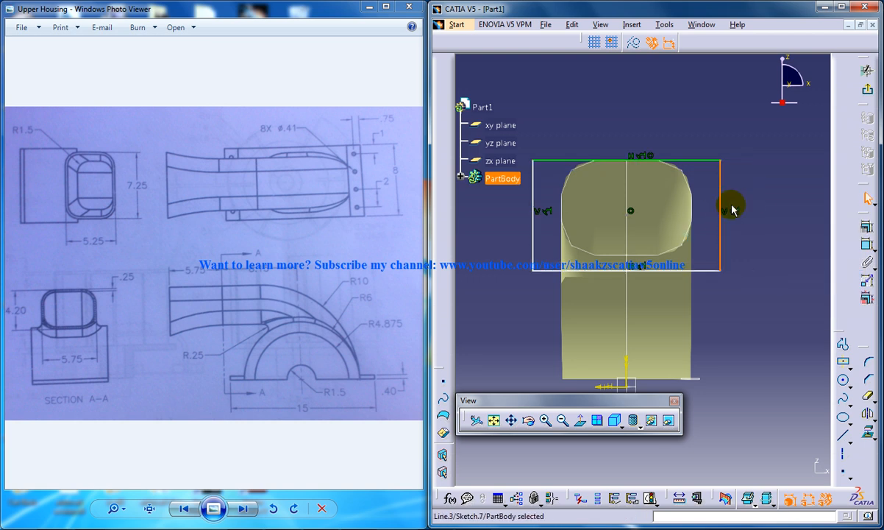
left_click(732, 210)
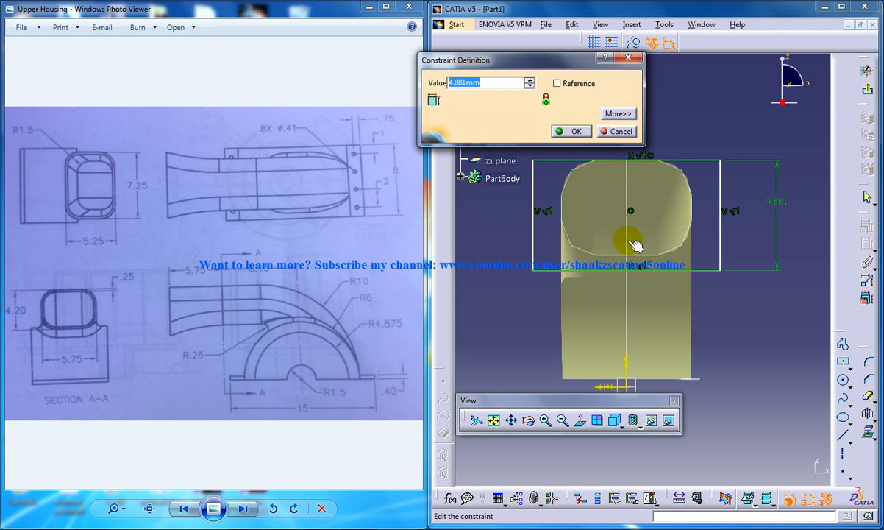
mouse_move(296, 255)
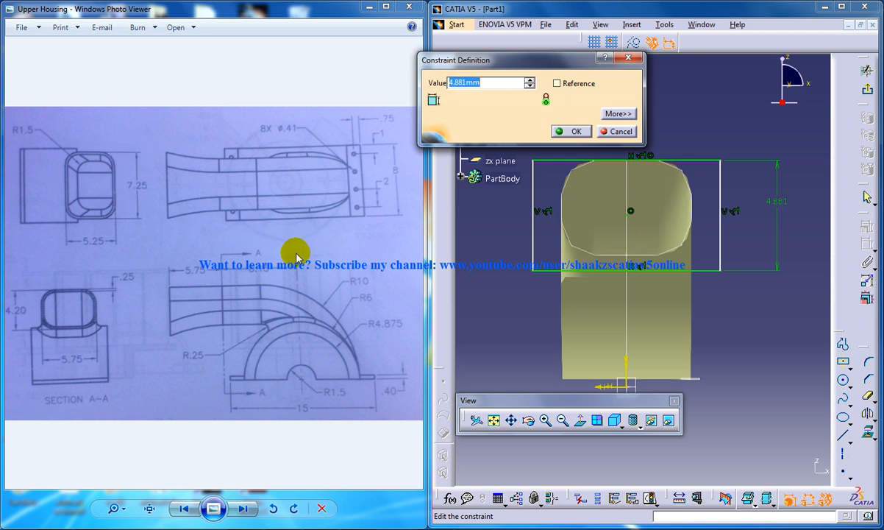
type("7.25")
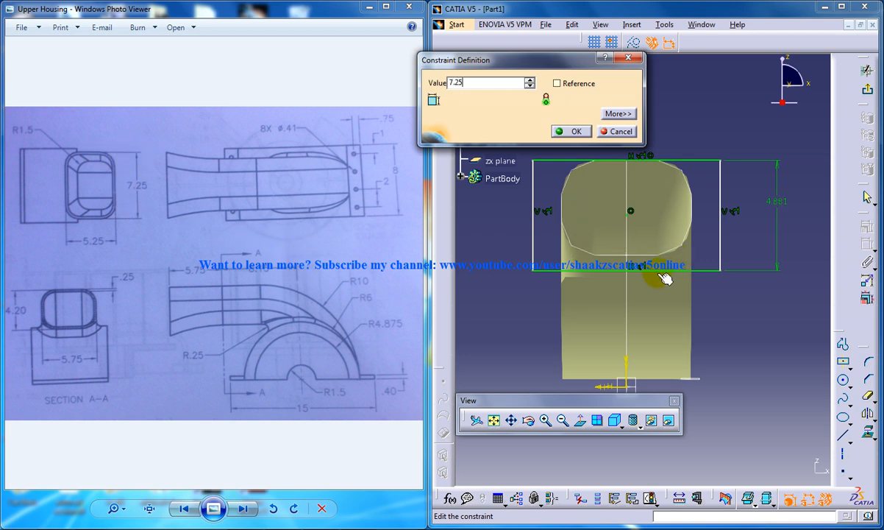
left_click(572, 131)
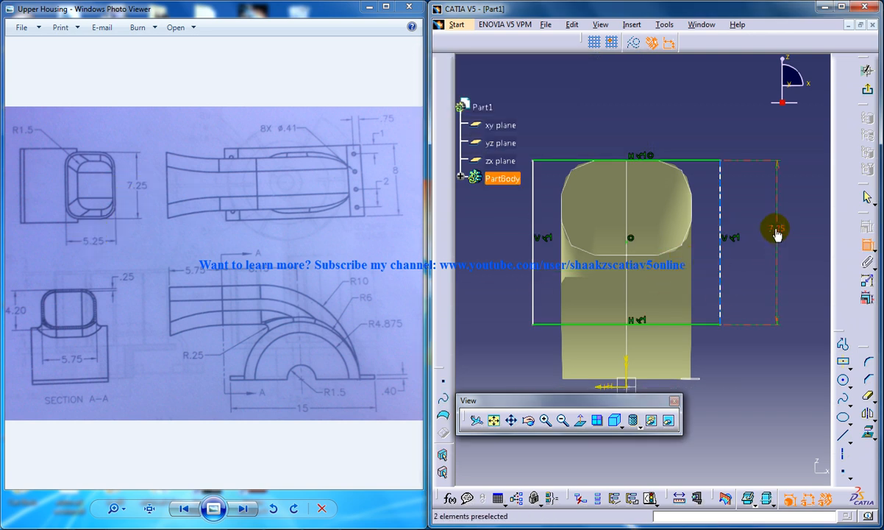
double_click(777, 235)
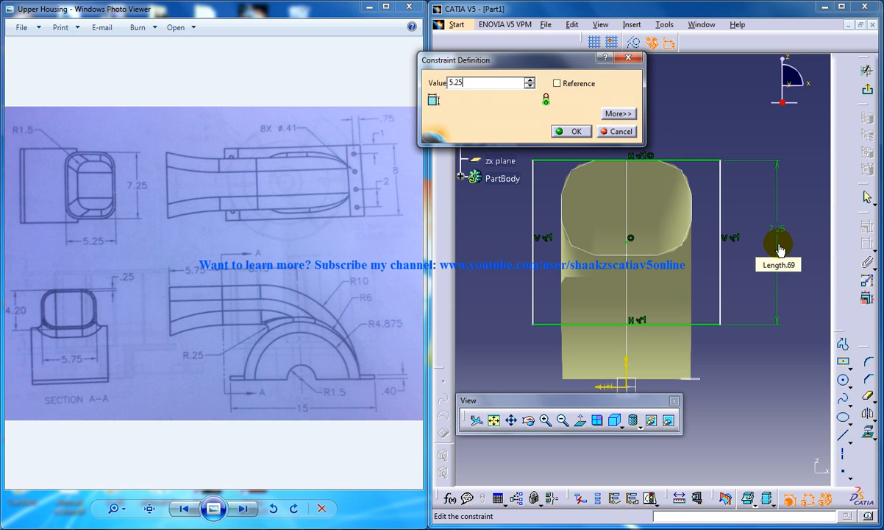
left_click(572, 131)
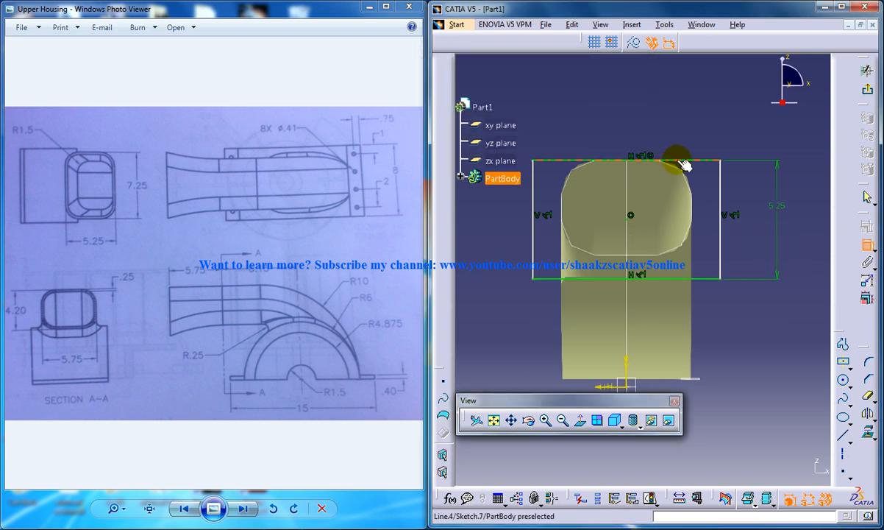
double_click(676, 157)
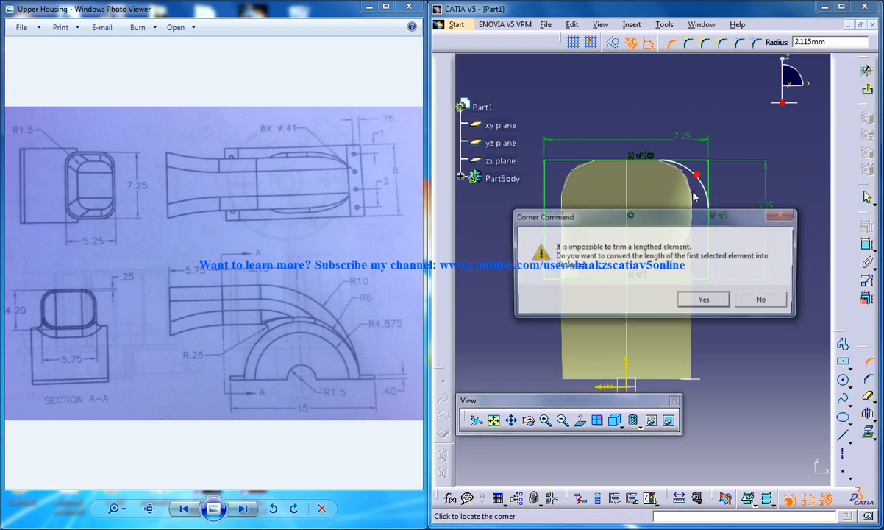
Step: Convert the dimensioned rectangle corners to arcs and set the corner radius to 1.5
left_click(703, 298)
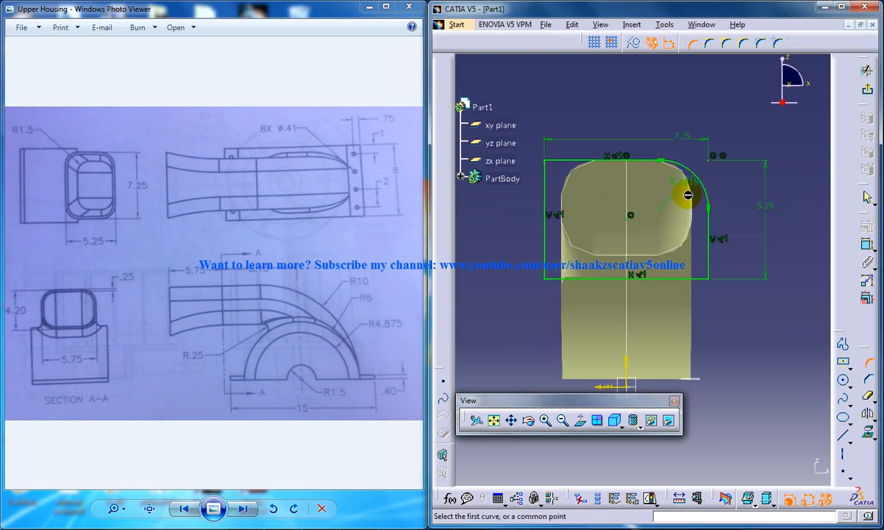
double_click(684, 195)
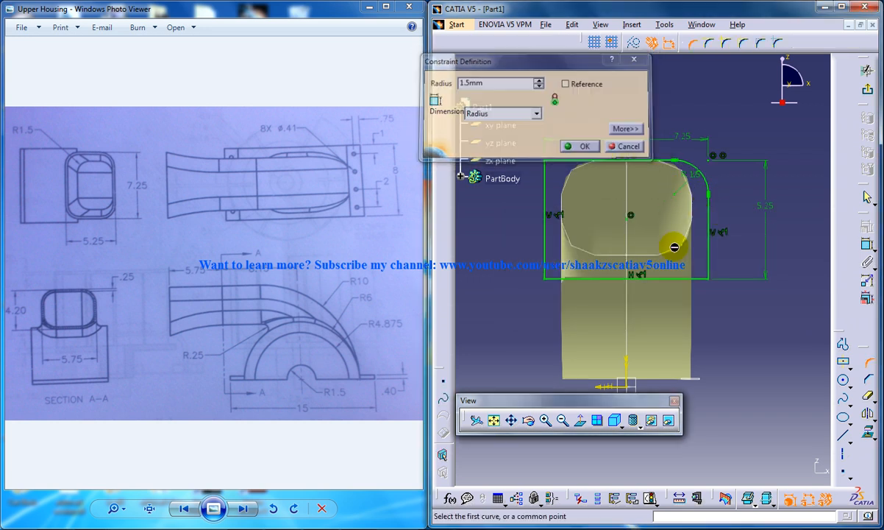
left_click(580, 146)
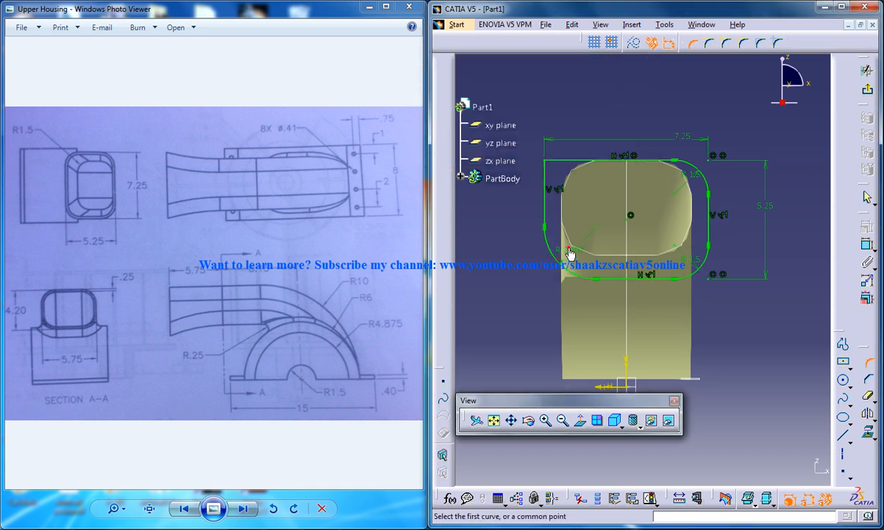
mouse_move(563, 164)
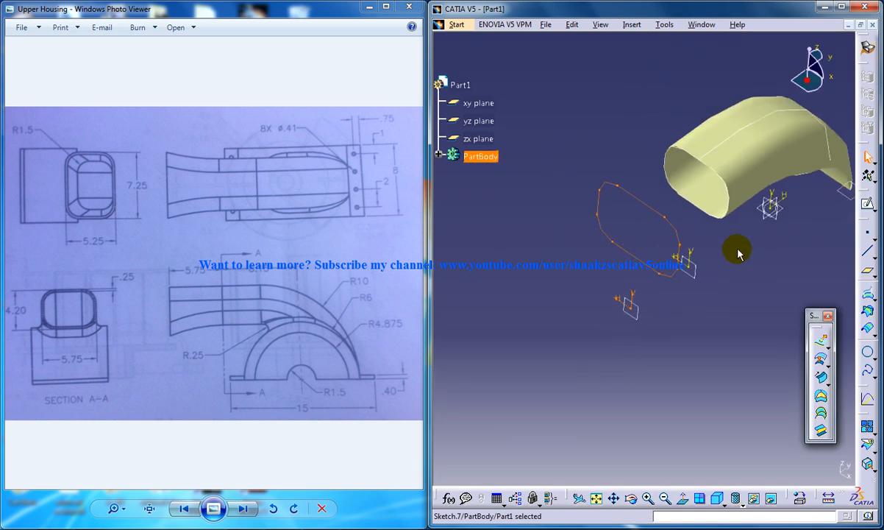
Step: Create a Multi-Sections Surface from Sketch.7 to the duct edge, then begin joining the surfaces
left_click(631, 25)
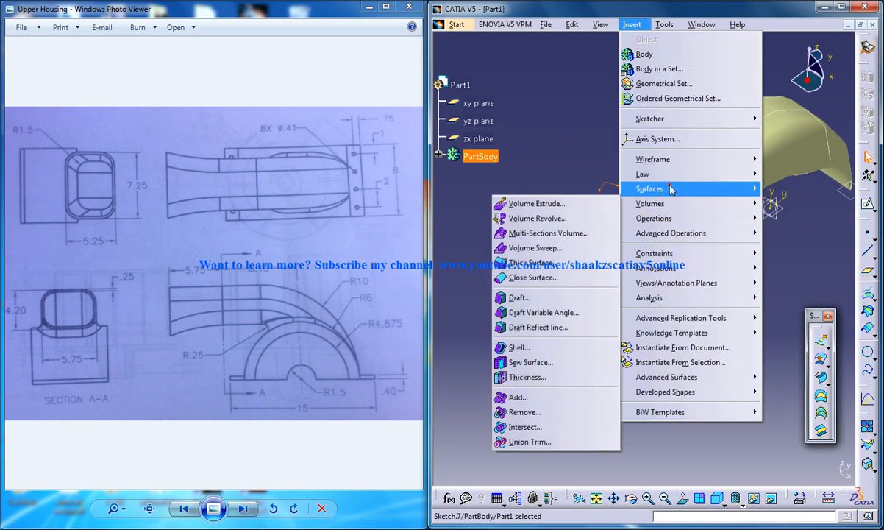
mouse_move(650, 188)
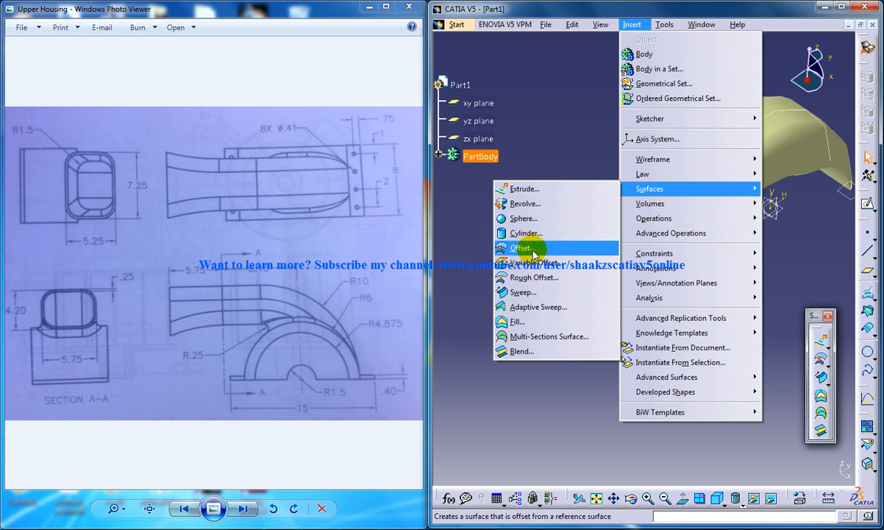
left_click(548, 337)
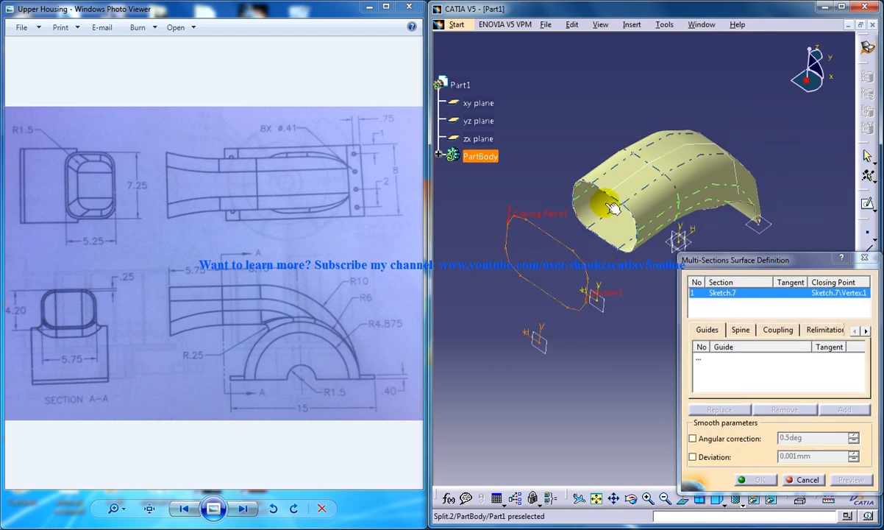
mouse_move(604, 193)
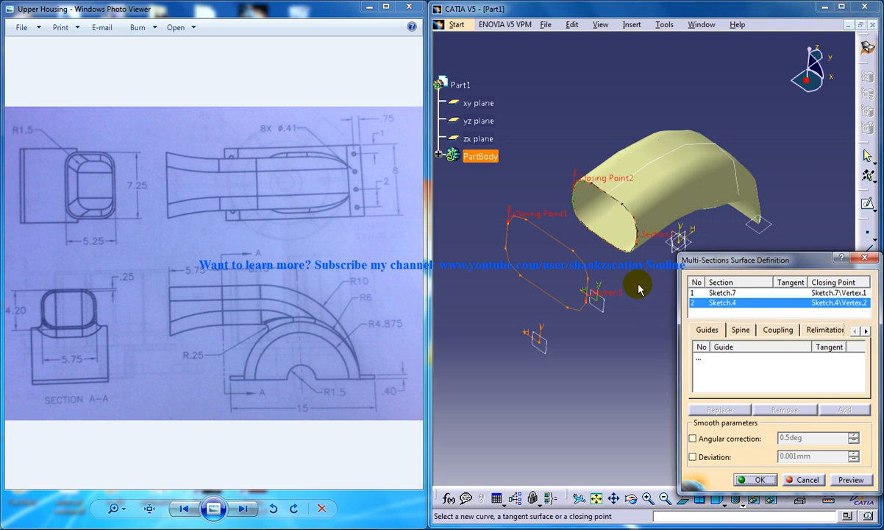
left_click(754, 478)
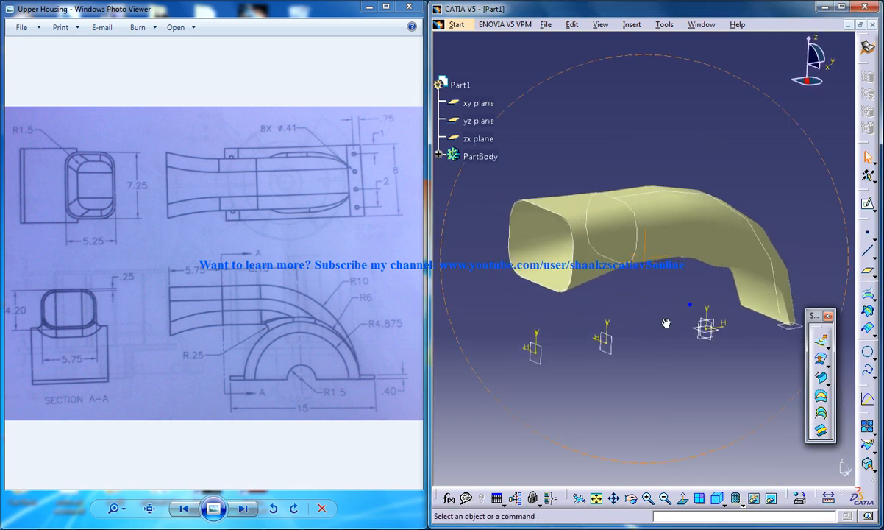
left_click(439, 156)
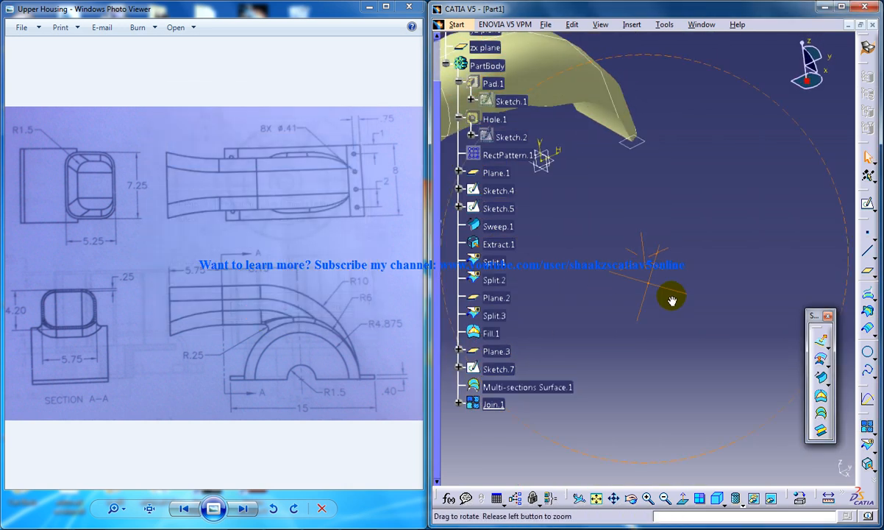
Step: Thicken Join.1 into a solid shell with Thick Surface
left_click_drag(672, 300, 515, 401)
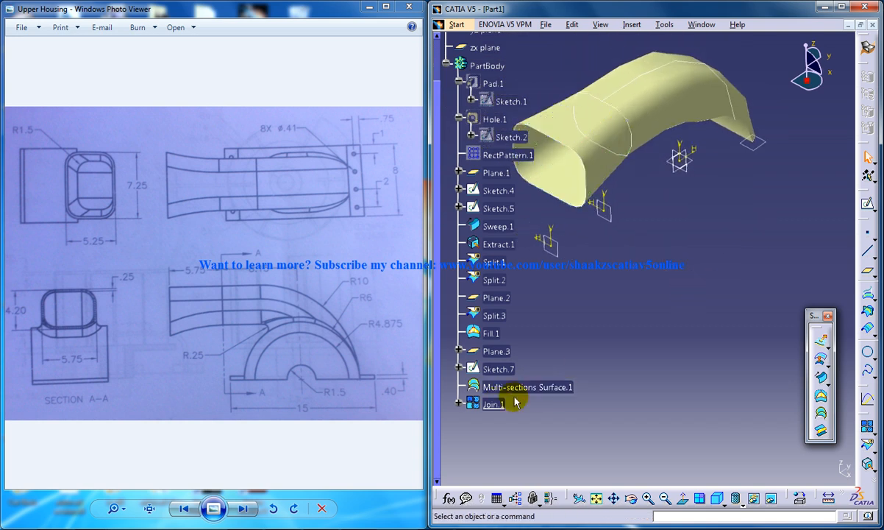
left_click(456, 24)
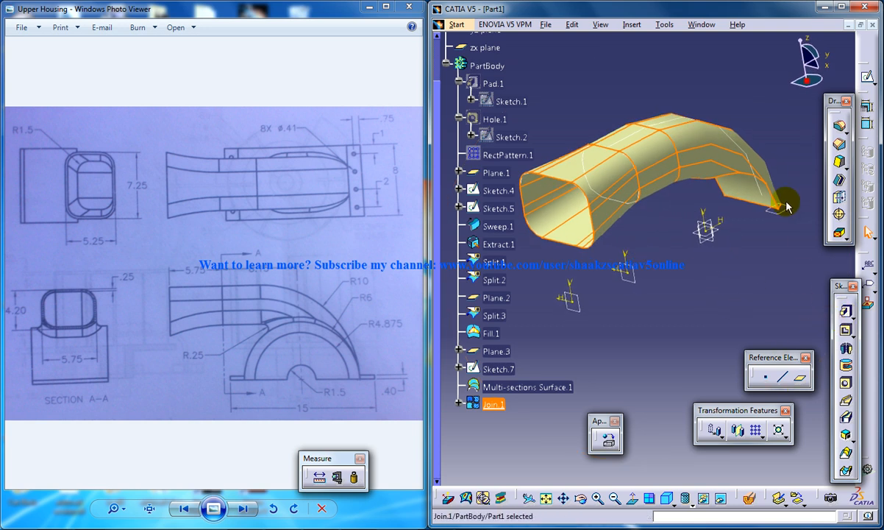
left_click(631, 24)
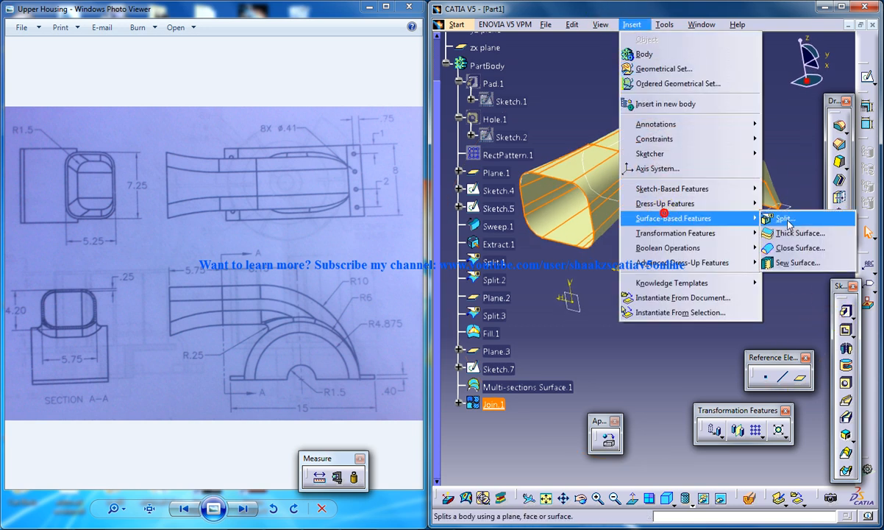
left_click(796, 232)
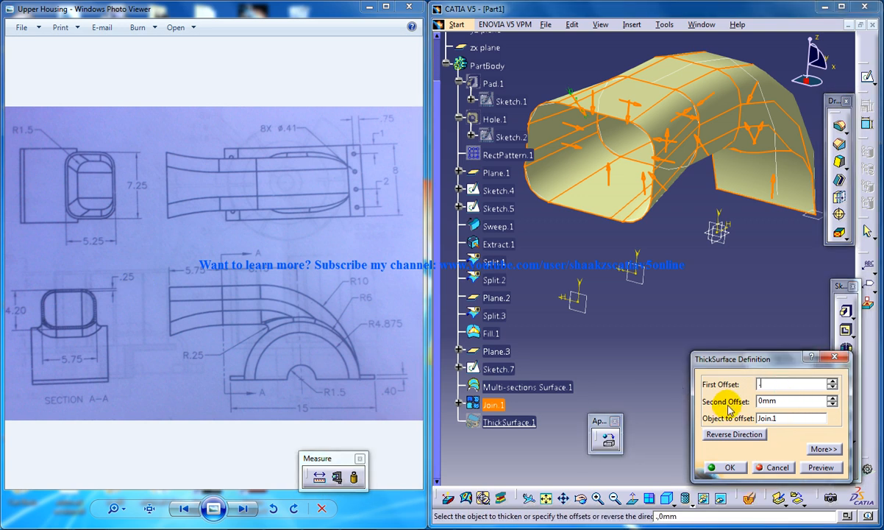
left_click(731, 467)
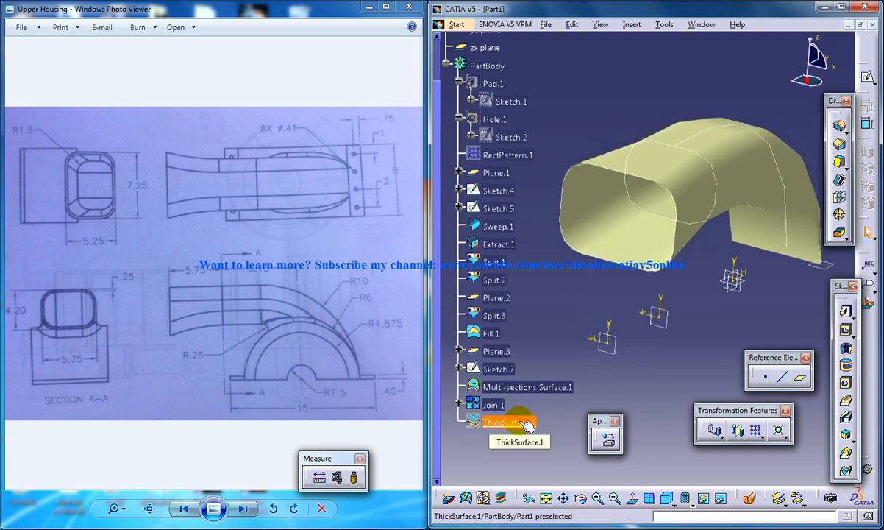
Step: Hide the construction surface to reveal the solid housing, then orbit around it
right_click(507, 420)
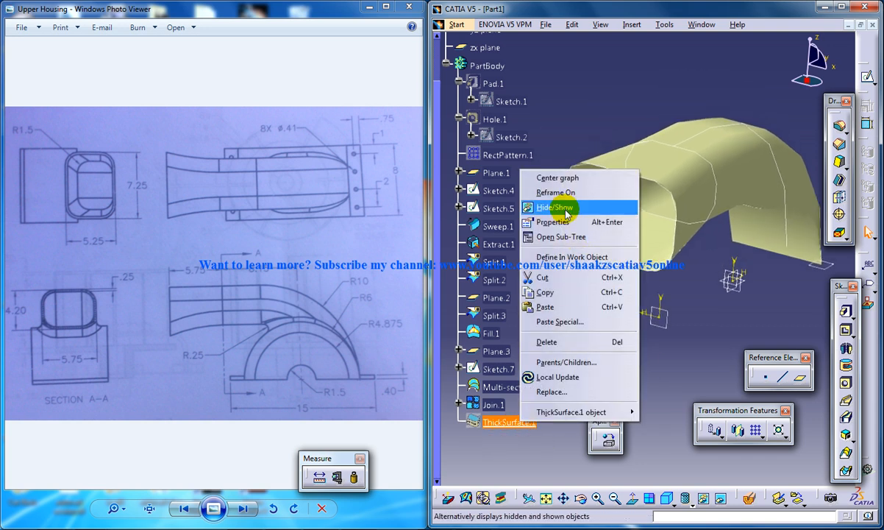
left_click(553, 206)
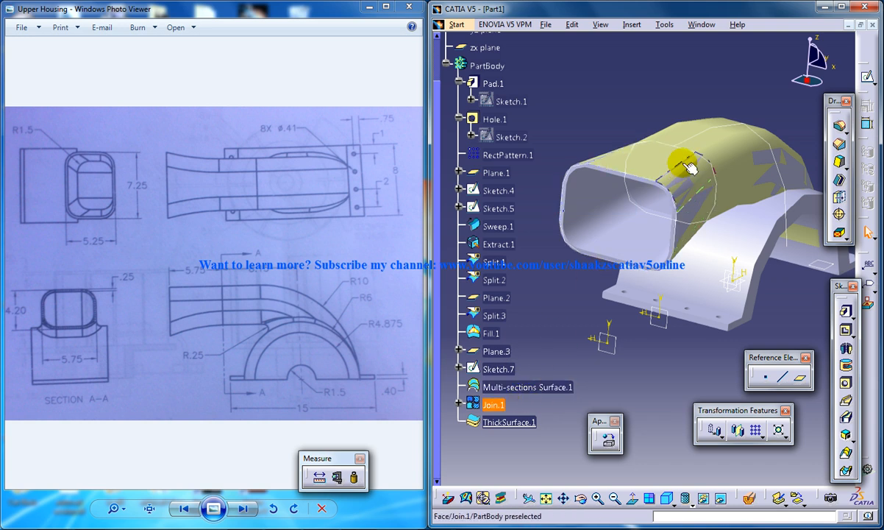
left_click_drag(688, 165, 629, 313)
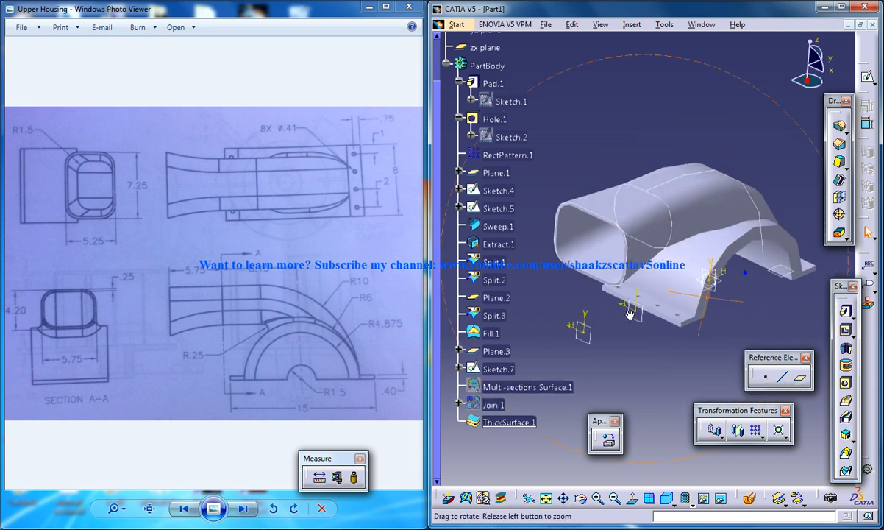